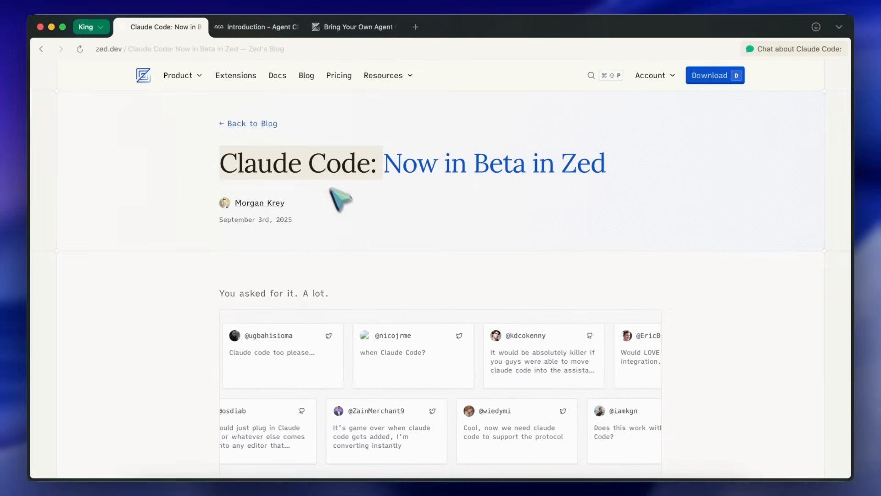
Step: Scroll further down the current blog page
{"action": "scroll", "scroll_direction": "down", "scroll_amount": 3}
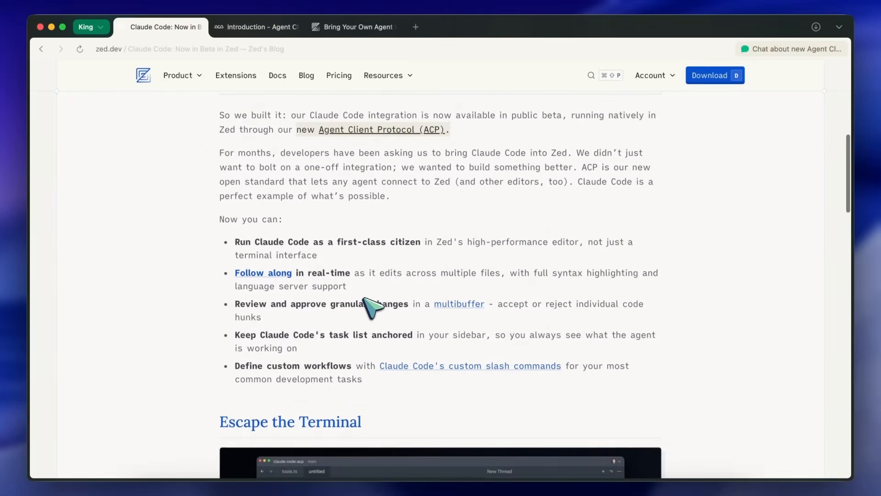
{"action": "scroll", "scroll_direction": "down", "scroll_amount": 3}
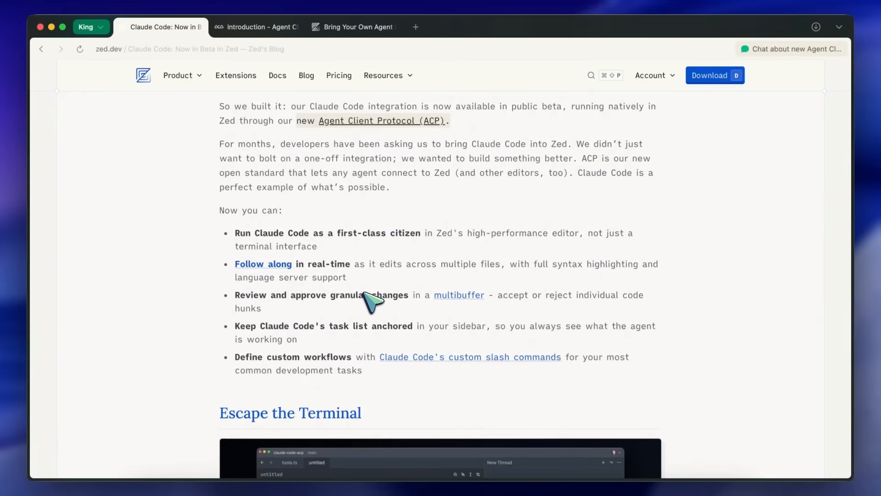
{"action": "mouse_move", "coordinate": [365, 294]}
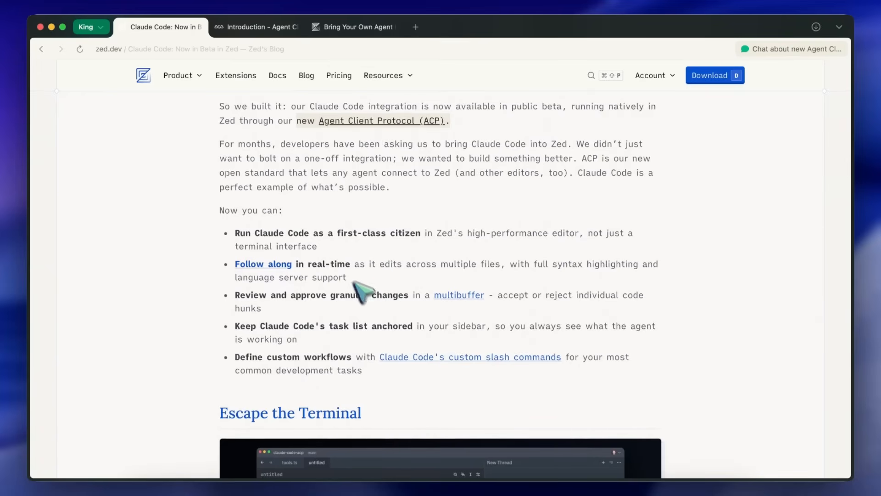
{"action": "mouse_move", "coordinate": [300, 151]}
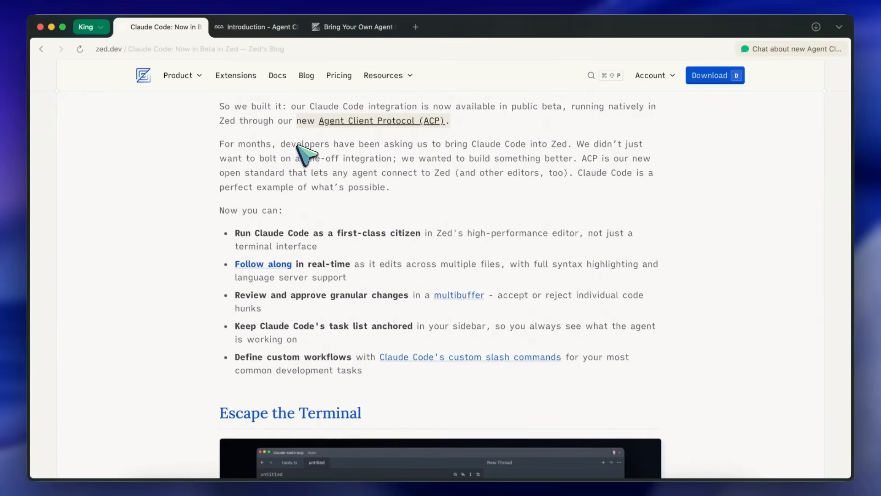
{"action": "scroll", "scroll_direction": "down", "scroll_amount": 3}
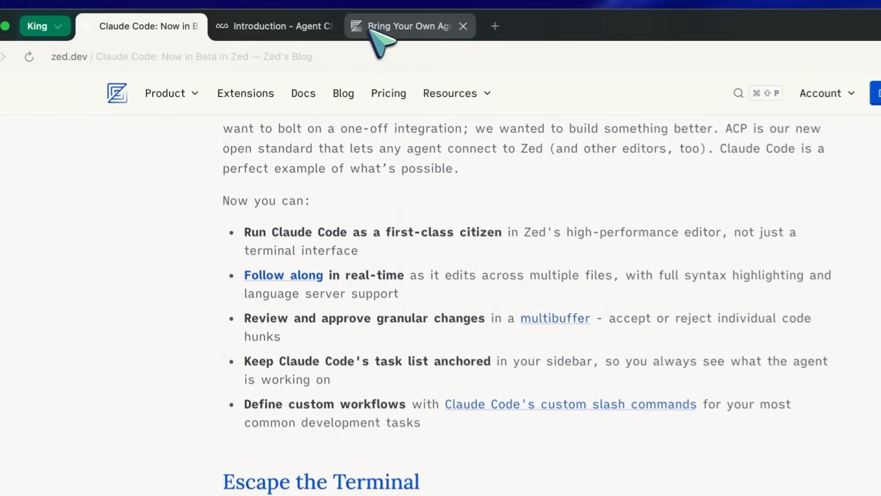
Step: Read the Gemini CLI post through its Agent Client Protocol section to 'Build with Us'
{"action": "left_click", "coordinate": [409, 26]}
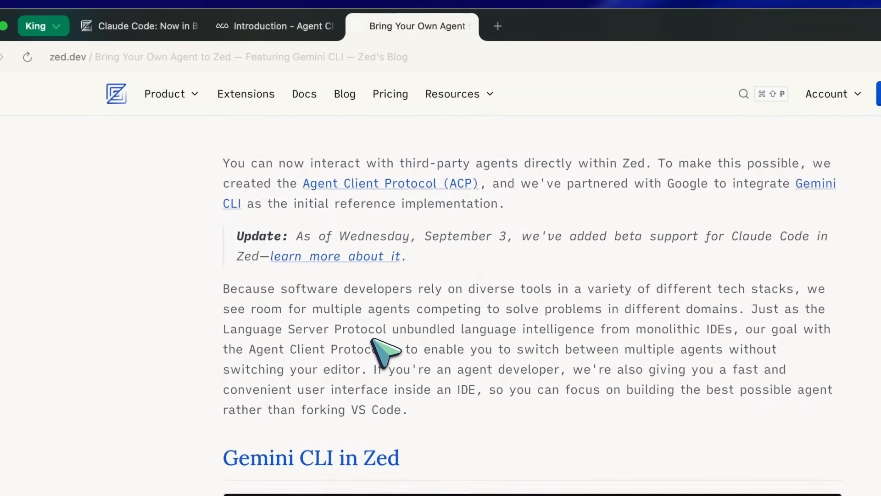
{"action": "scroll", "scroll_direction": "down", "scroll_amount": 3}
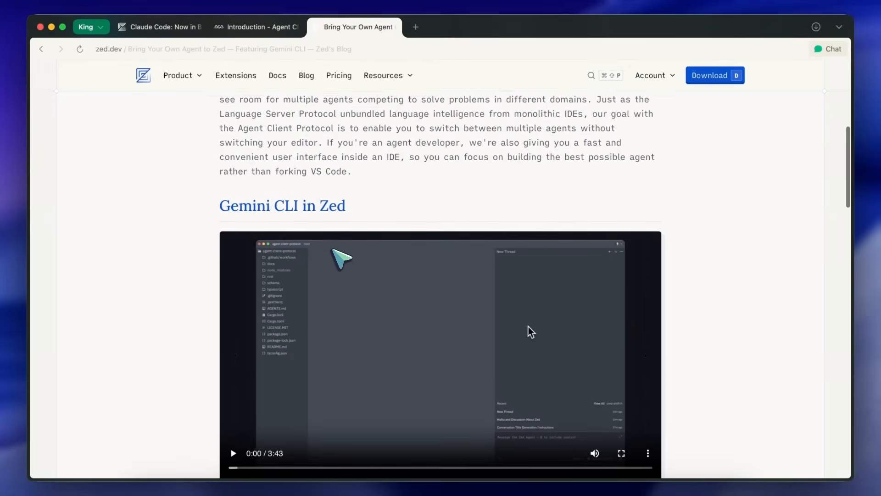
{"action": "scroll", "scroll_direction": "down", "scroll_amount": 3}
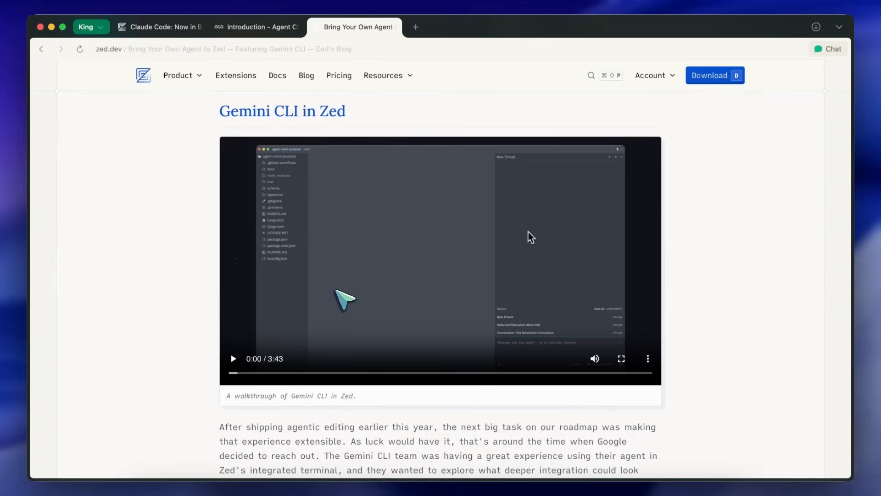
{"action": "scroll", "scroll_direction": "down", "scroll_amount": 3}
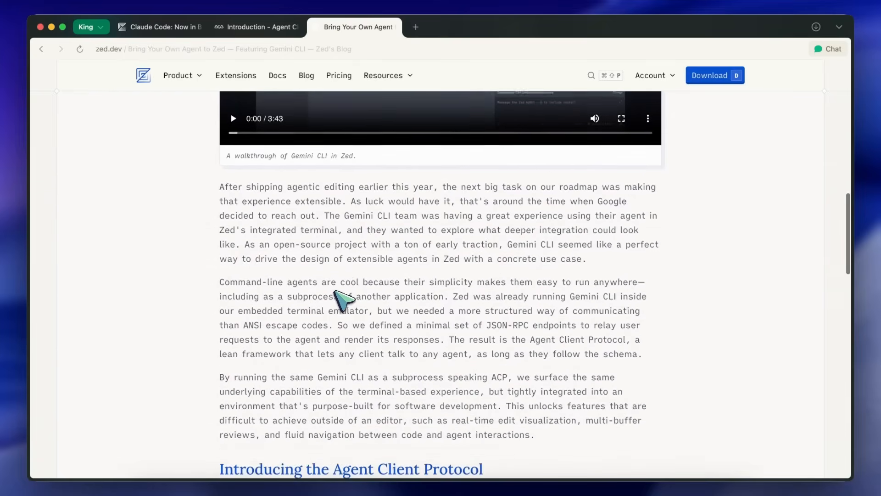
{"action": "scroll", "scroll_direction": "down", "scroll_amount": 3}
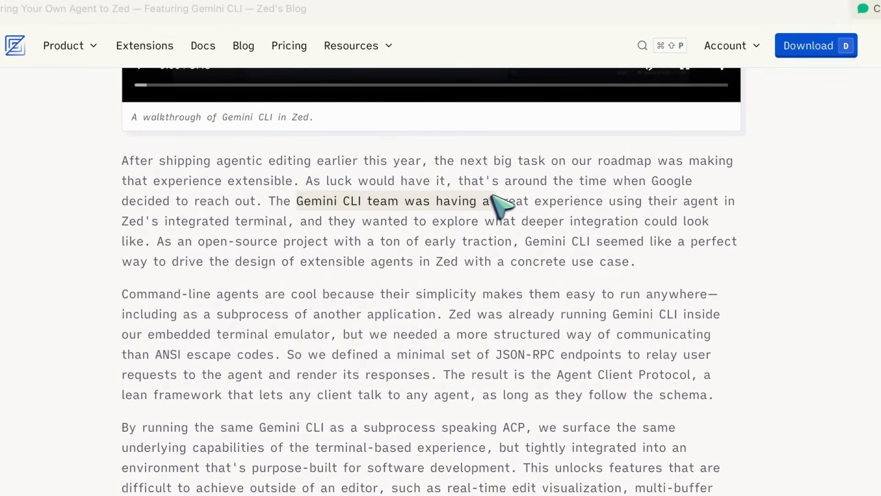
{"action": "scroll", "scroll_direction": "down", "scroll_amount": 3}
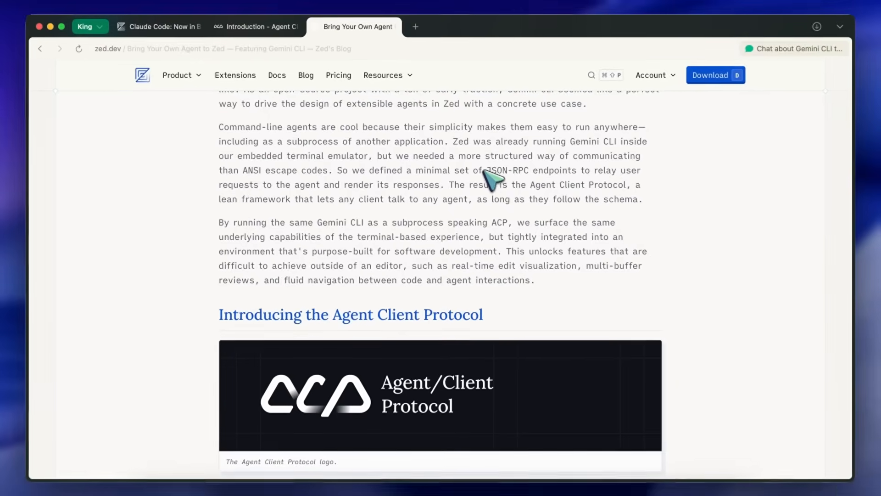
{"action": "mouse_move", "coordinate": [444, 188]}
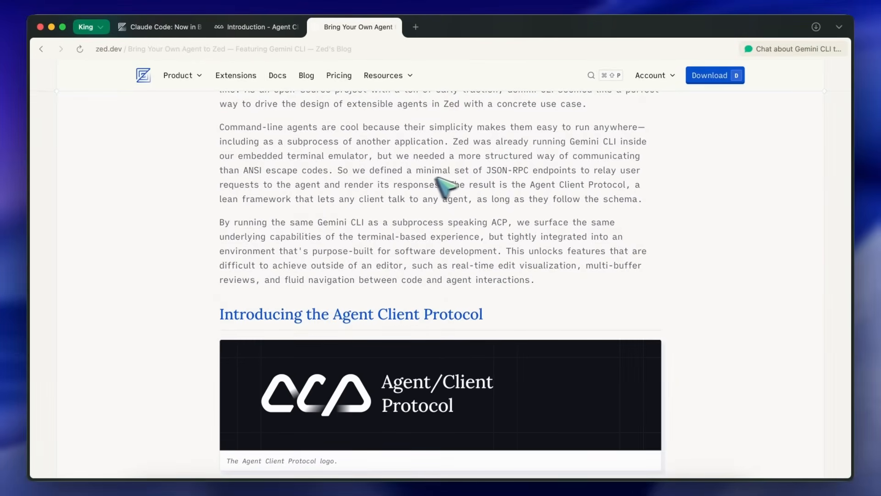
{"action": "scroll", "scroll_direction": "down", "scroll_amount": 3}
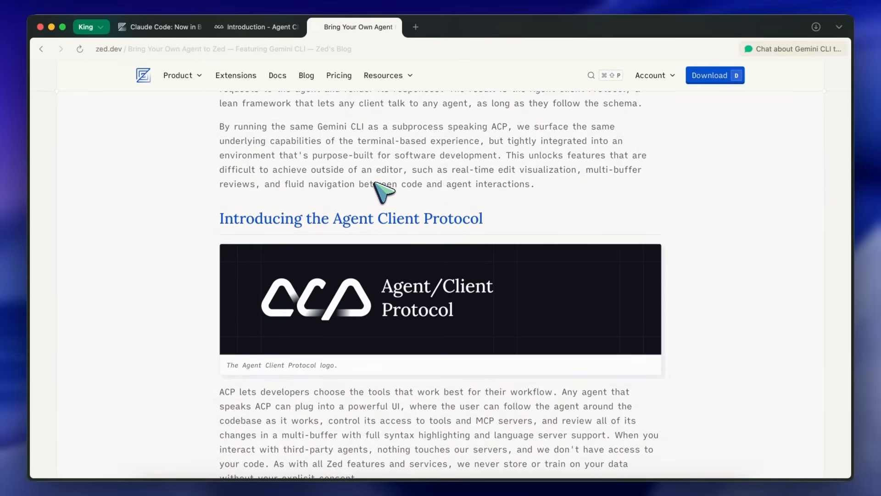
{"action": "scroll", "scroll_direction": "down", "scroll_amount": 3}
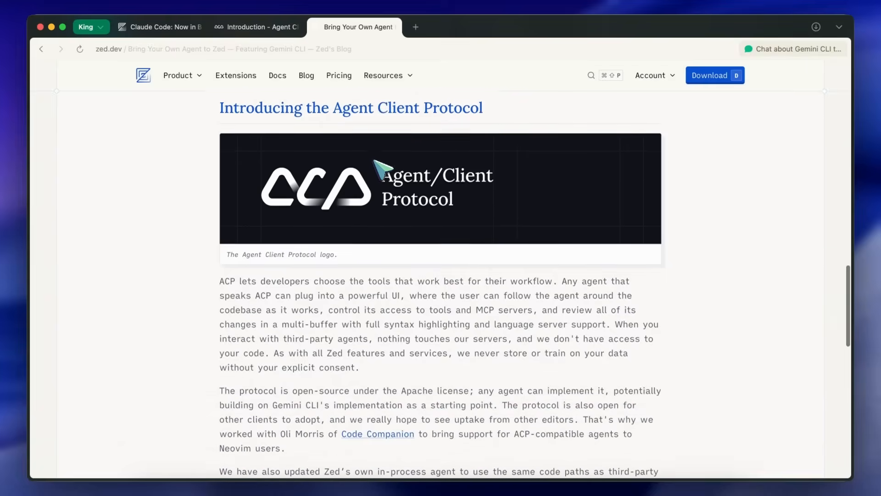
{"action": "scroll", "scroll_direction": "down", "scroll_amount": 3}
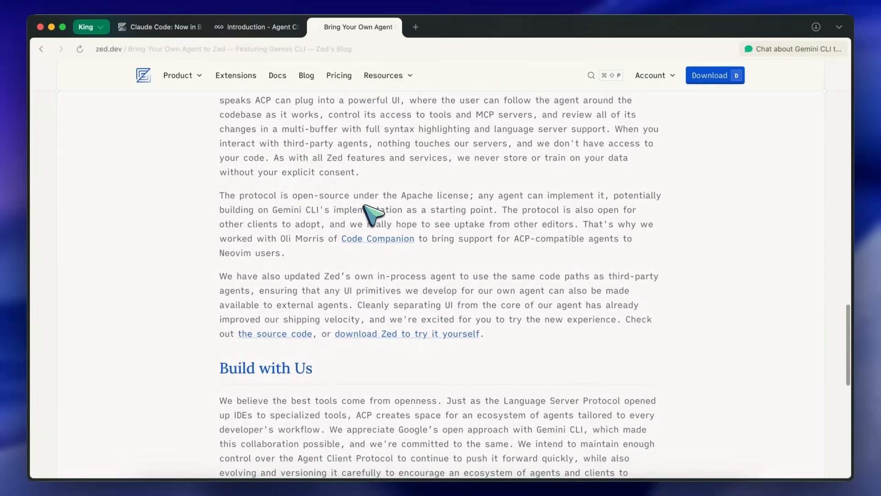
{"action": "scroll", "scroll_direction": "up", "scroll_amount": 3}
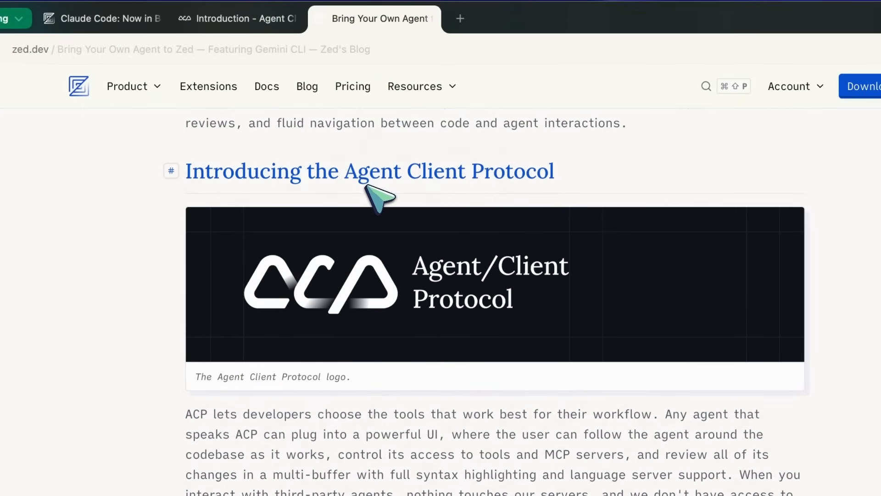
{"action": "scroll", "scroll_direction": "down", "scroll_amount": 3}
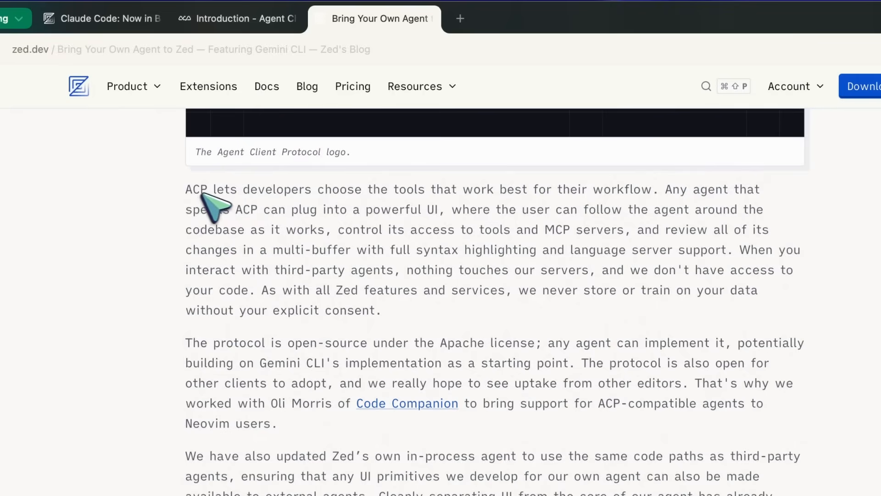
{"action": "left_click_drag", "start_coordinate": [191, 190], "coordinate": [385, 189]}
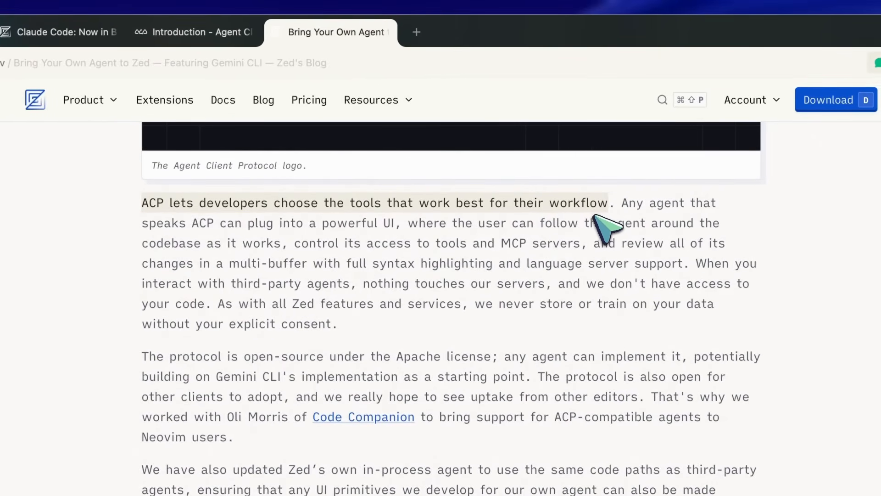
{"action": "mouse_move", "coordinate": [591, 230]}
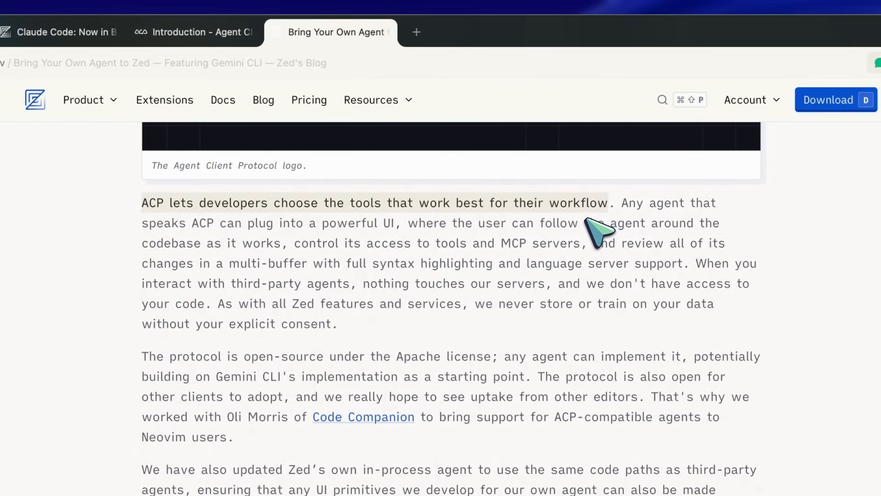
{"action": "mouse_move", "coordinate": [633, 211]}
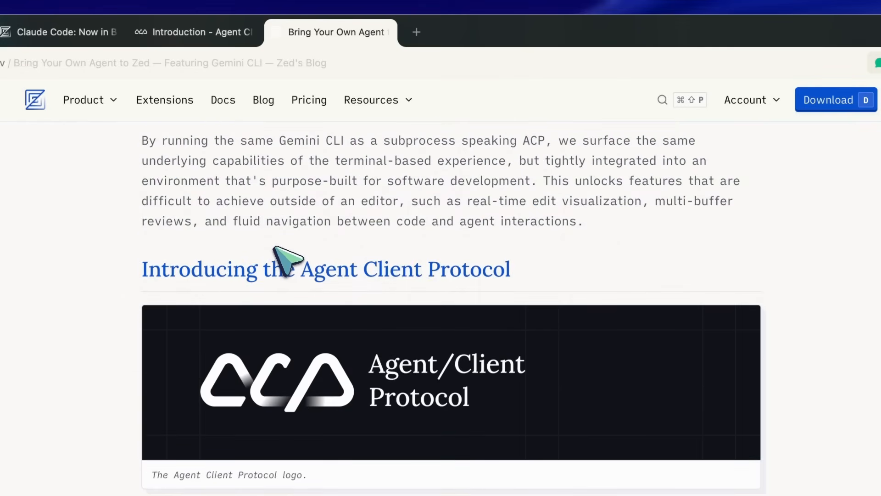
Step: Read the ACP Introduction page's 'Why ACP?' section
{"action": "left_click", "coordinate": [200, 32]}
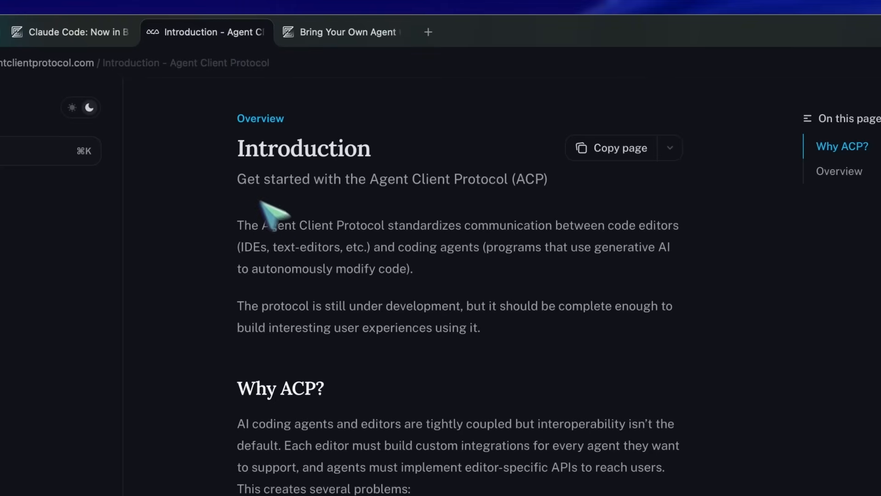
{"action": "mouse_move", "coordinate": [248, 239]}
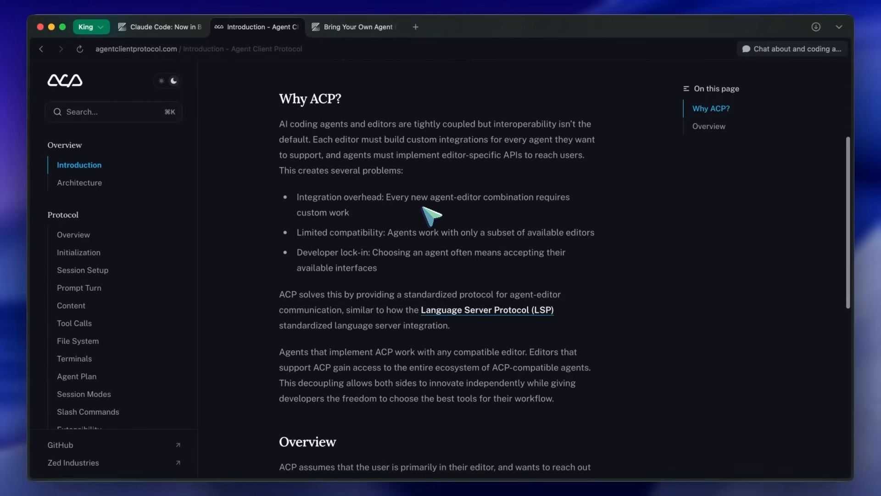
{"action": "scroll", "scroll_direction": "down", "scroll_amount": 3}
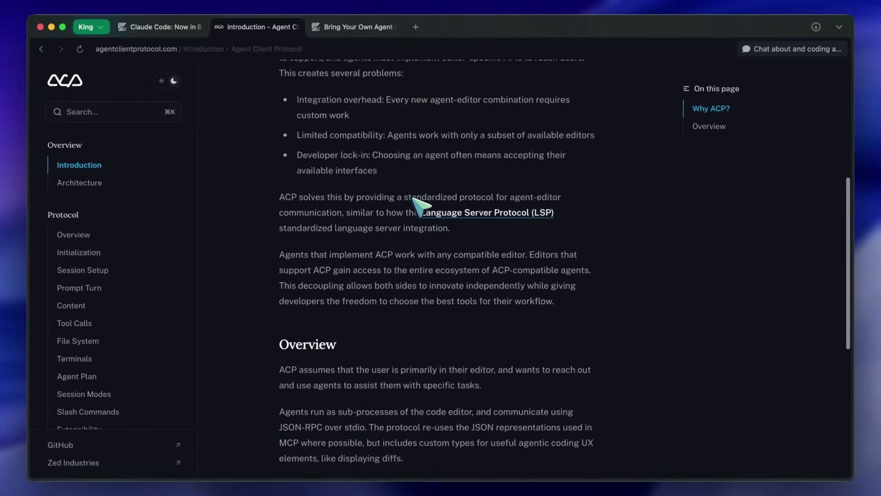
{"action": "scroll", "scroll_direction": "down", "scroll_amount": 3}
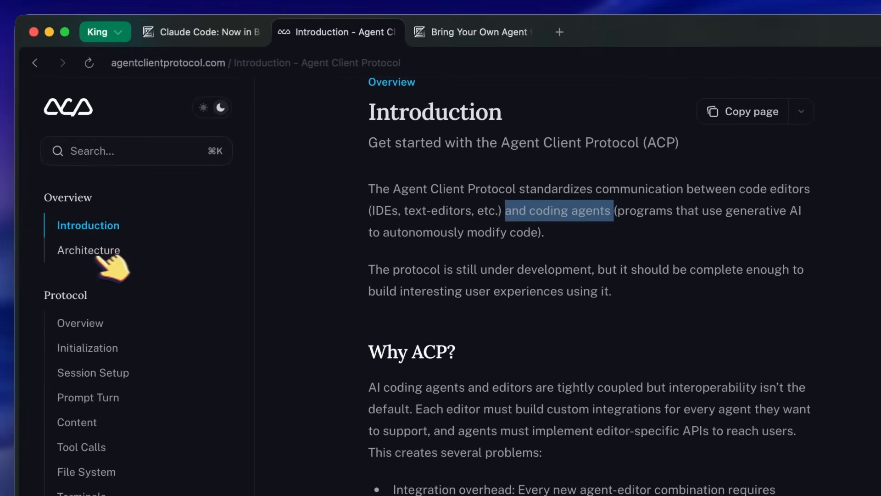
{"action": "mouse_move", "coordinate": [373, 227]}
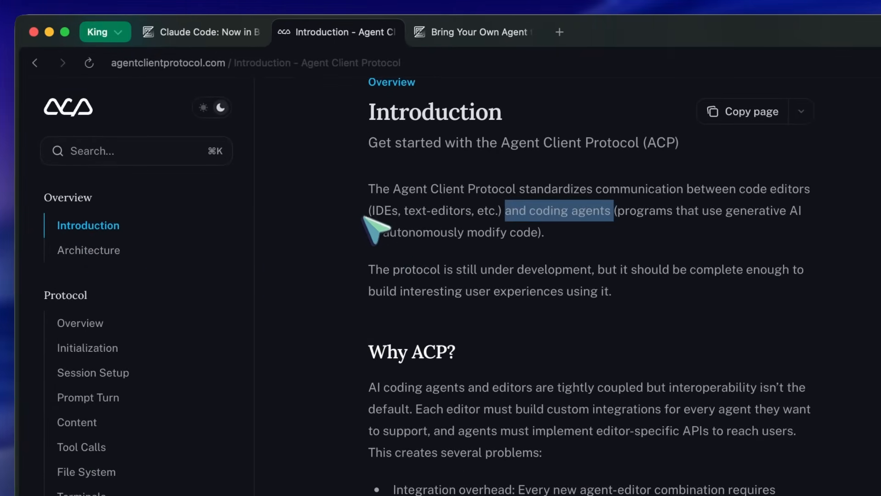
{"action": "mouse_move", "coordinate": [242, 94]}
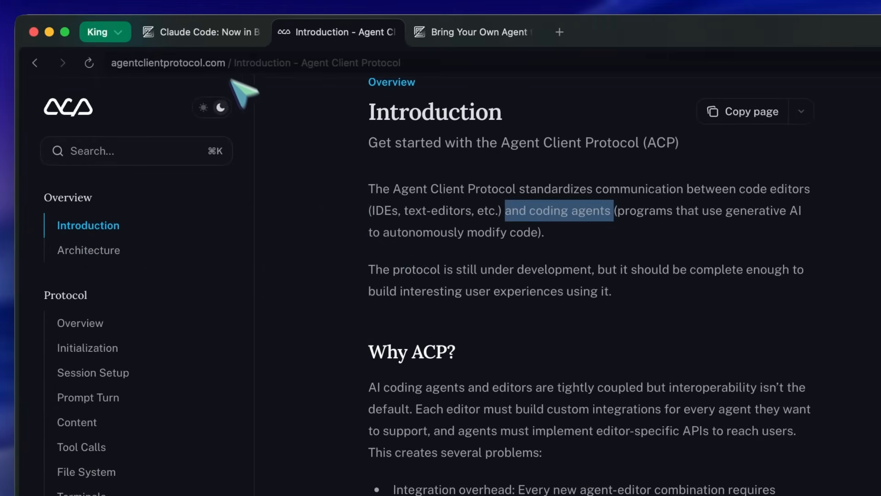
Step: Read the Claude Code beta post down to its feature list
{"action": "left_click", "coordinate": [201, 31]}
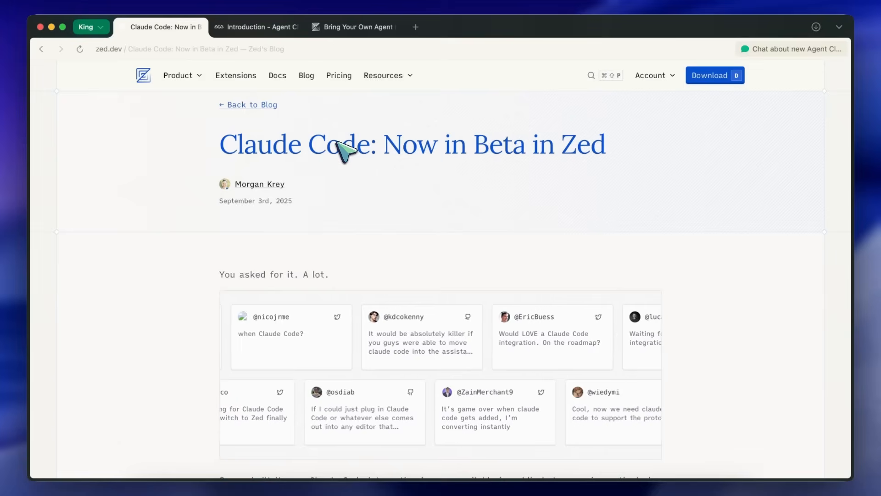
{"action": "scroll", "scroll_direction": "down", "scroll_amount": 3}
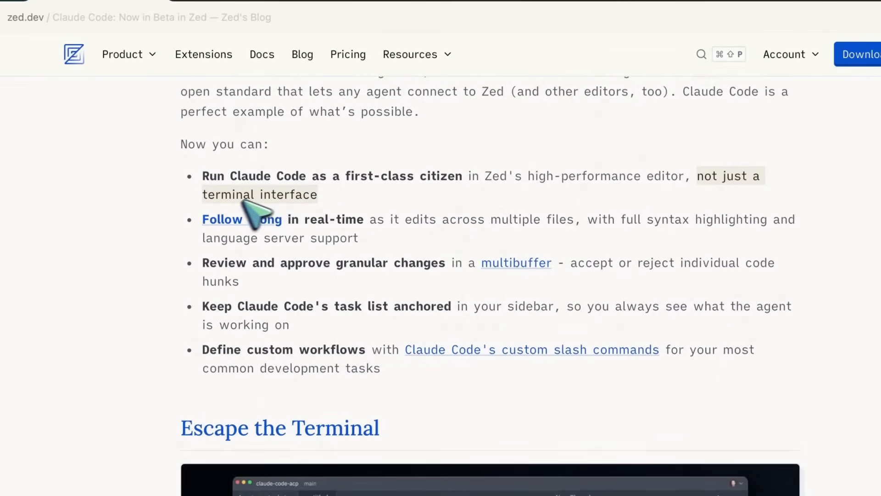
{"action": "mouse_move", "coordinate": [209, 241]}
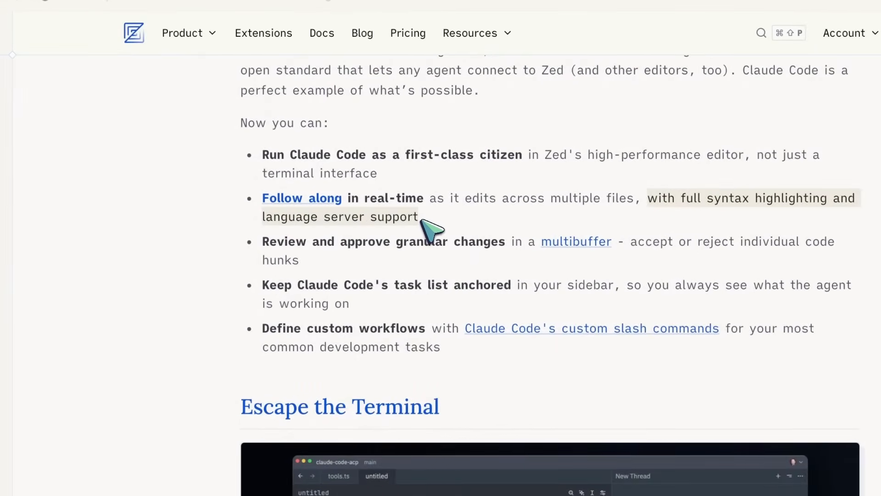
{"action": "mouse_move", "coordinate": [384, 247]}
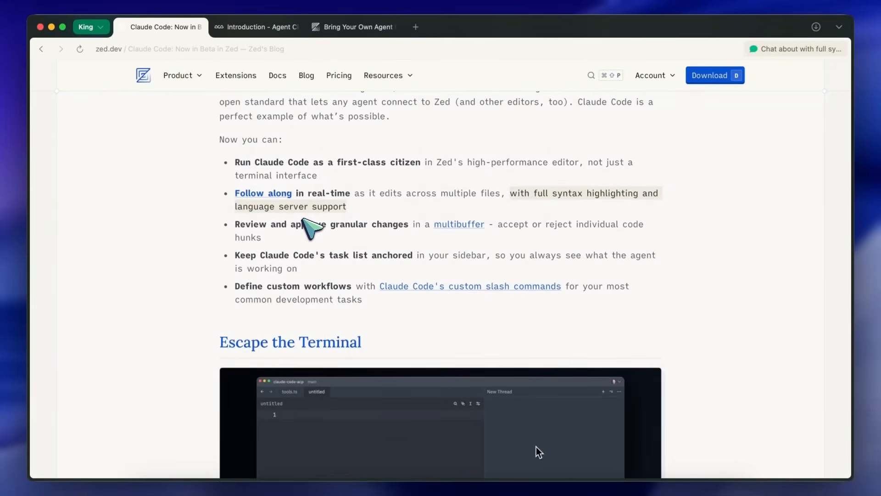
{"action": "scroll", "scroll_direction": "down", "scroll_amount": 3}
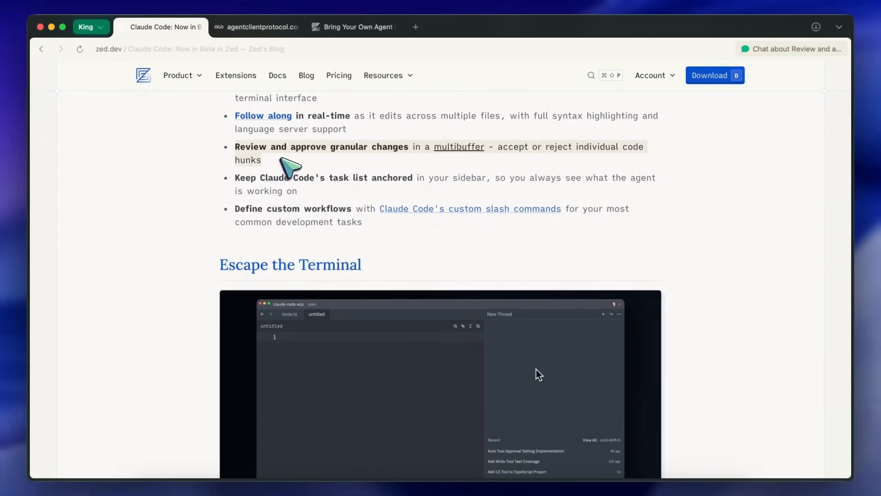
{"action": "mouse_move", "coordinate": [286, 154]}
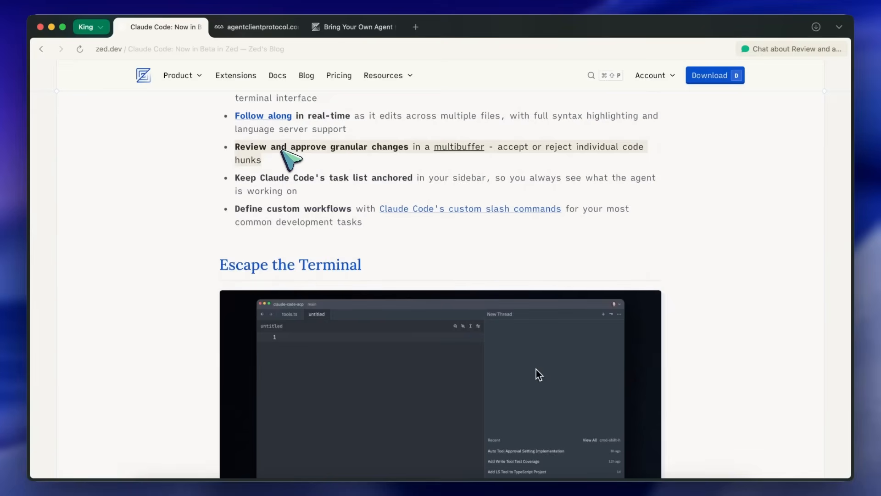
{"action": "mouse_move", "coordinate": [284, 151]}
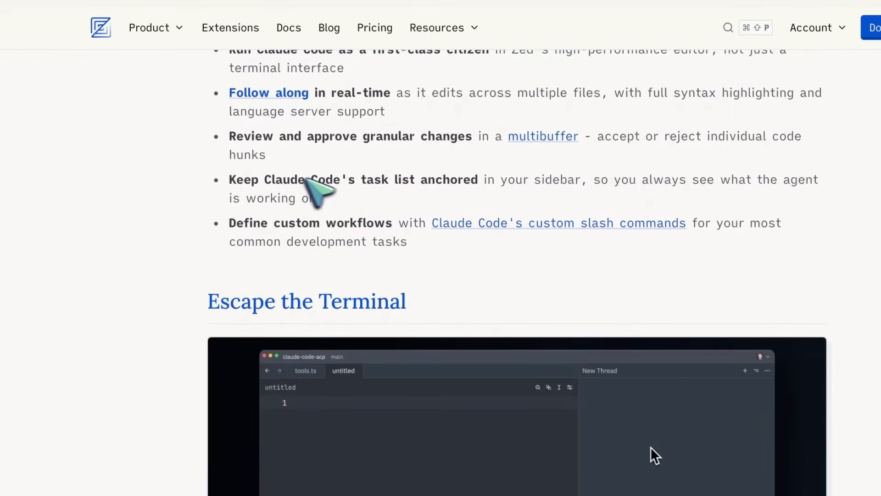
{"action": "mouse_move", "coordinate": [235, 186]}
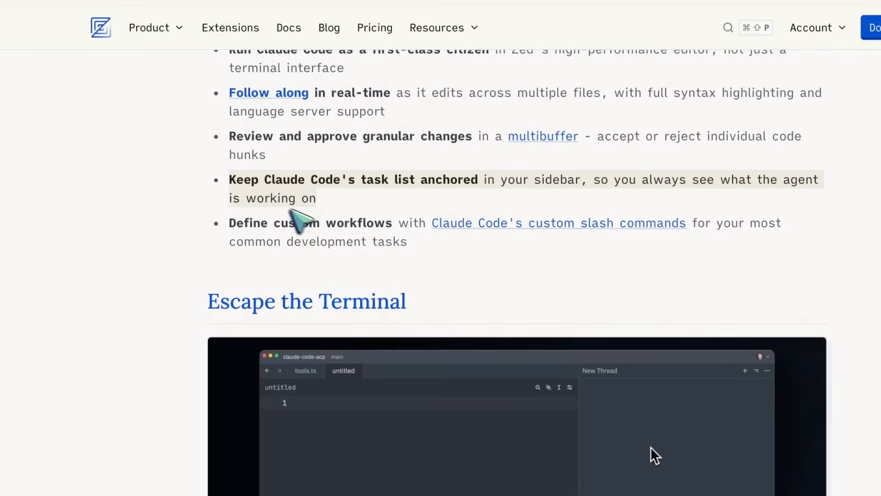
{"action": "mouse_move", "coordinate": [312, 249]}
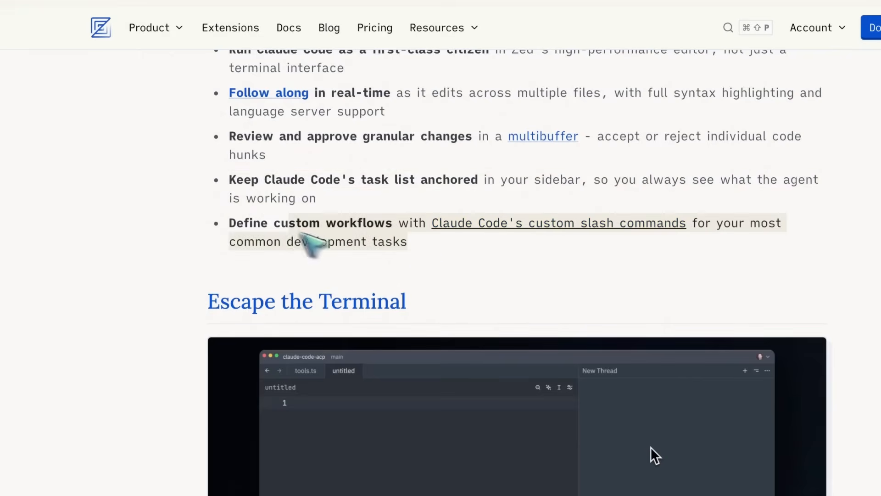
{"action": "scroll", "scroll_direction": "down", "scroll_amount": 3}
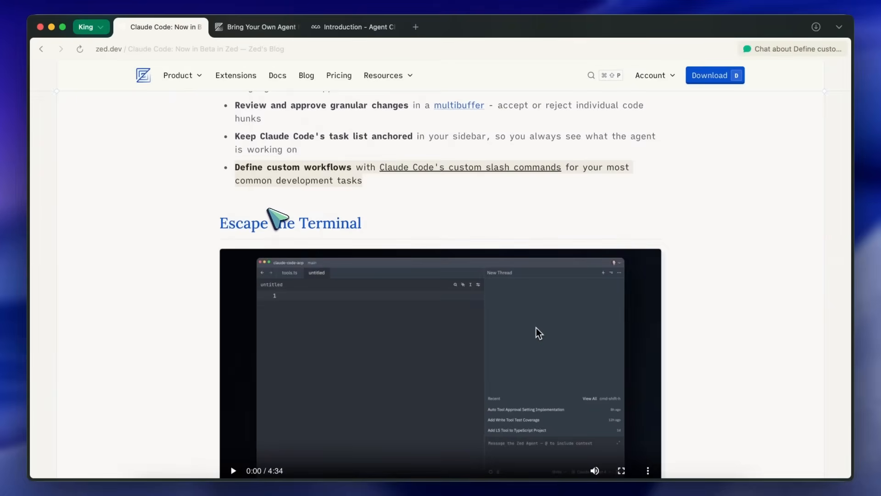
{"action": "scroll", "scroll_direction": "down", "scroll_amount": 3}
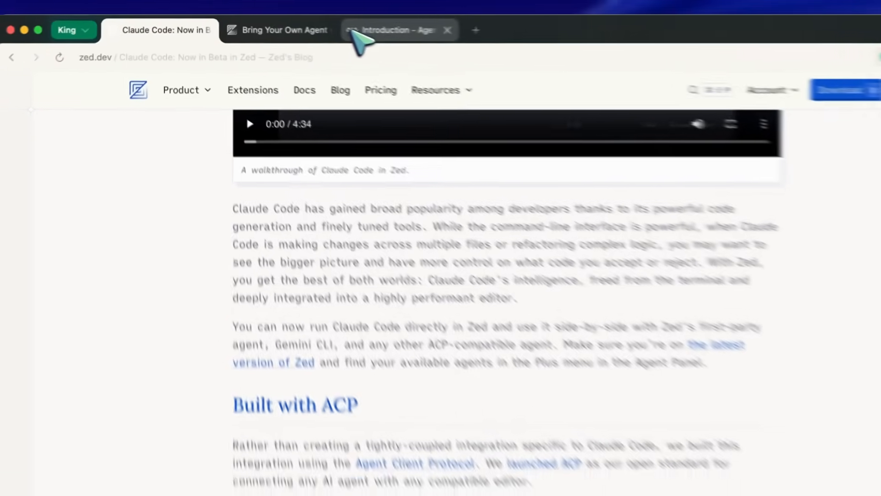
{"action": "left_click", "coordinate": [393, 30]}
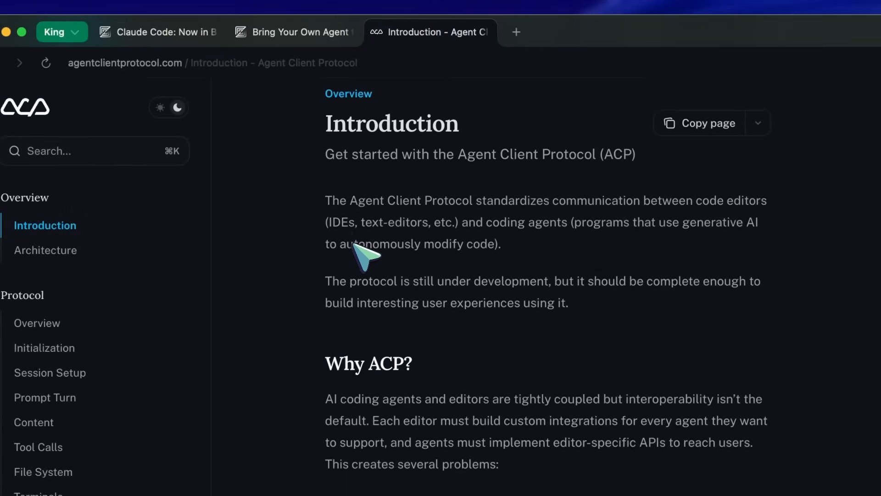
{"action": "left_click", "coordinate": [160, 32]}
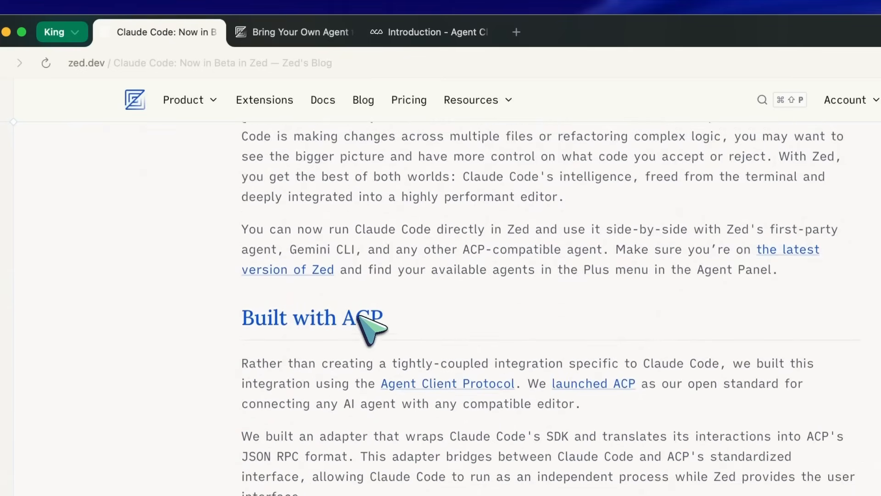
{"action": "scroll", "scroll_direction": "down", "scroll_amount": 3}
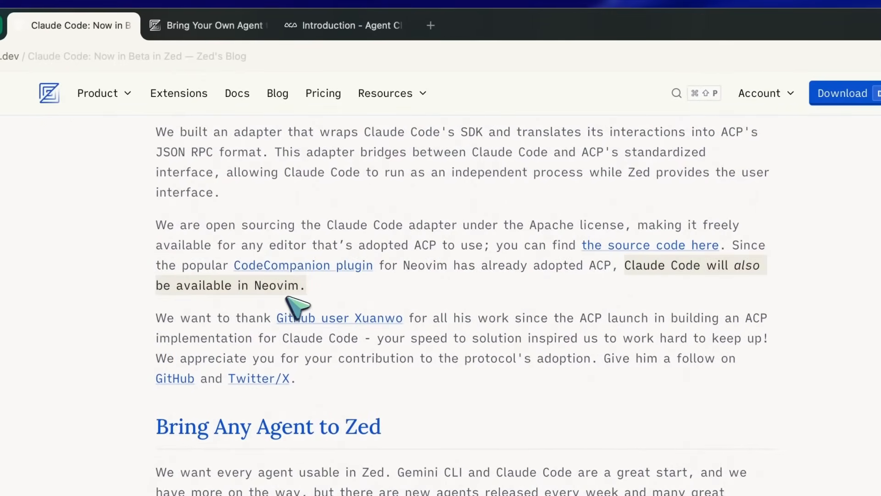
{"action": "mouse_move", "coordinate": [270, 300]}
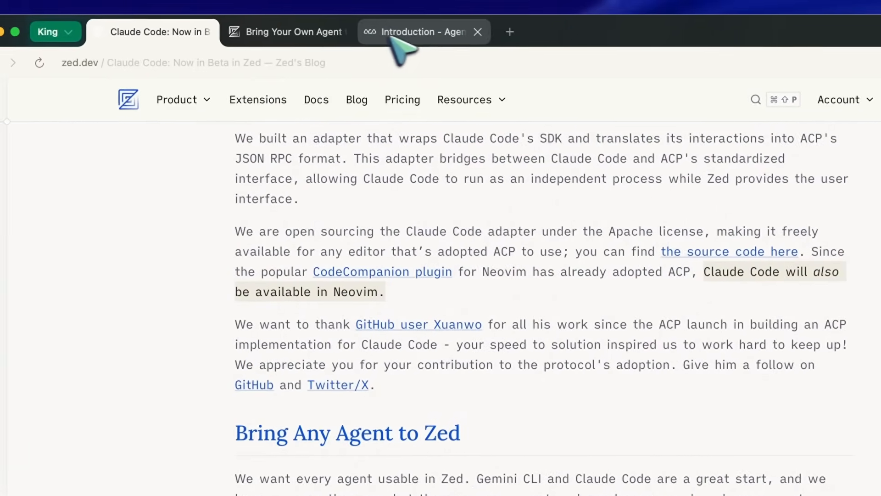
Step: Switch to the ACP docs and skim the Architecture page's Design Philosophy
{"action": "left_click", "coordinate": [418, 31]}
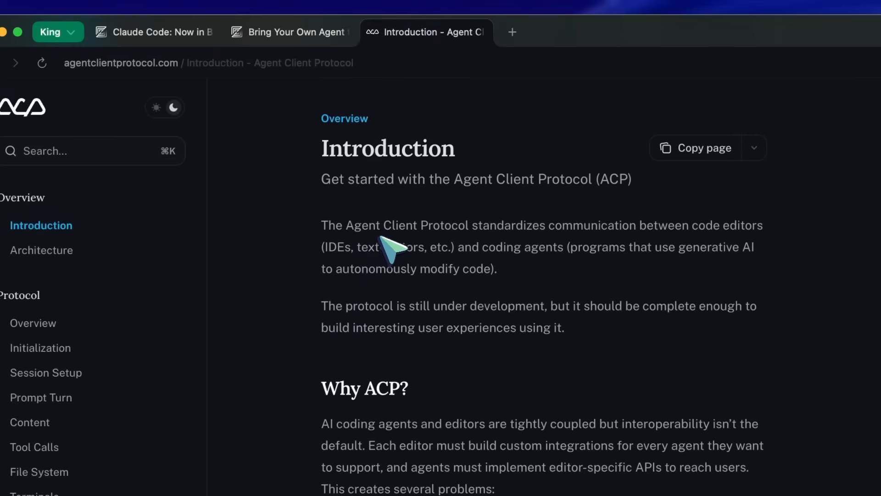
{"action": "scroll", "scroll_direction": "down", "scroll_amount": 3}
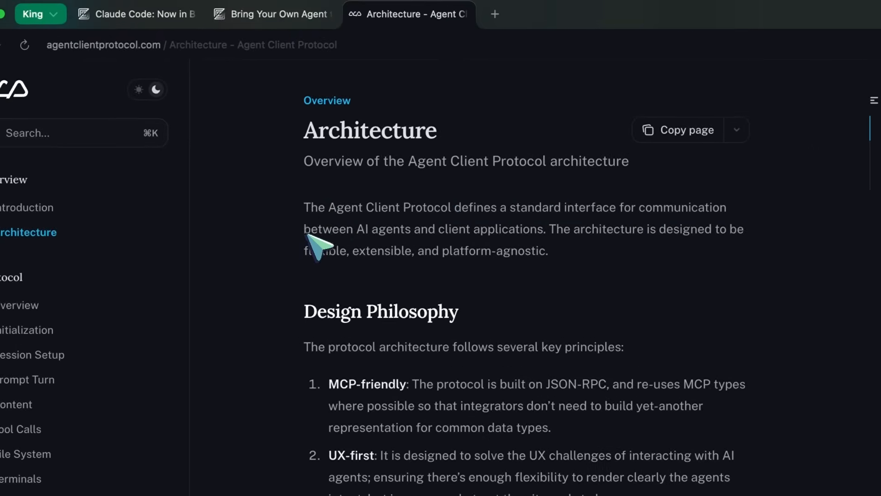
{"action": "left_click_drag", "start_coordinate": [308, 228], "coordinate": [567, 228]}
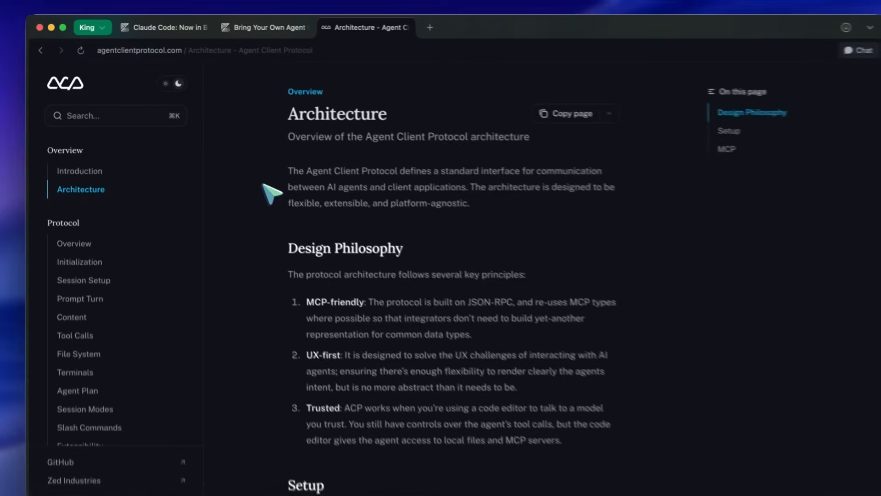
{"action": "scroll", "scroll_direction": "down", "scroll_amount": 3}
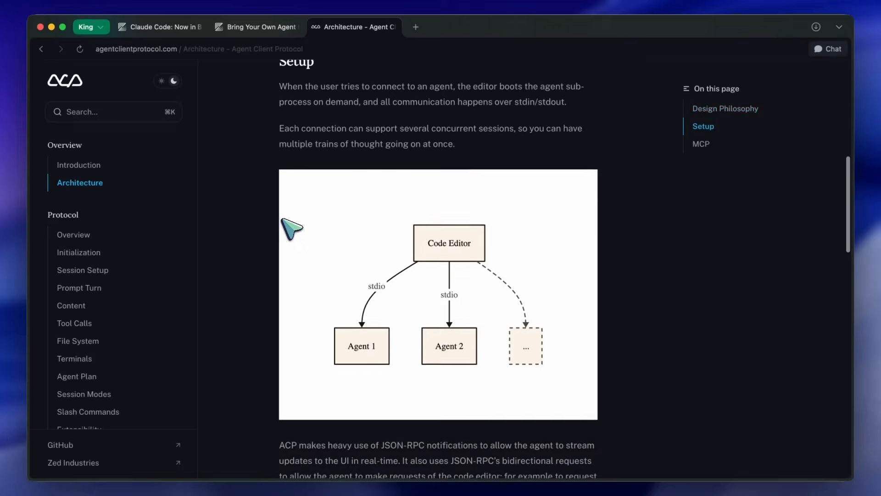
{"action": "scroll", "scroll_direction": "up", "scroll_amount": 3}
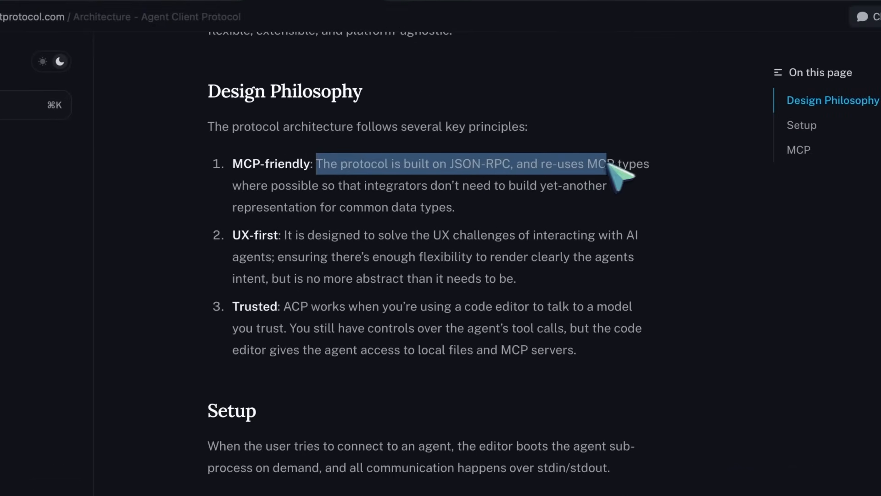
Step: Highlight the MCP-friendly principle's explanation and scroll on to the Setup diagram
{"action": "left_click_drag", "start_coordinate": [613, 169], "coordinate": [349, 191]}
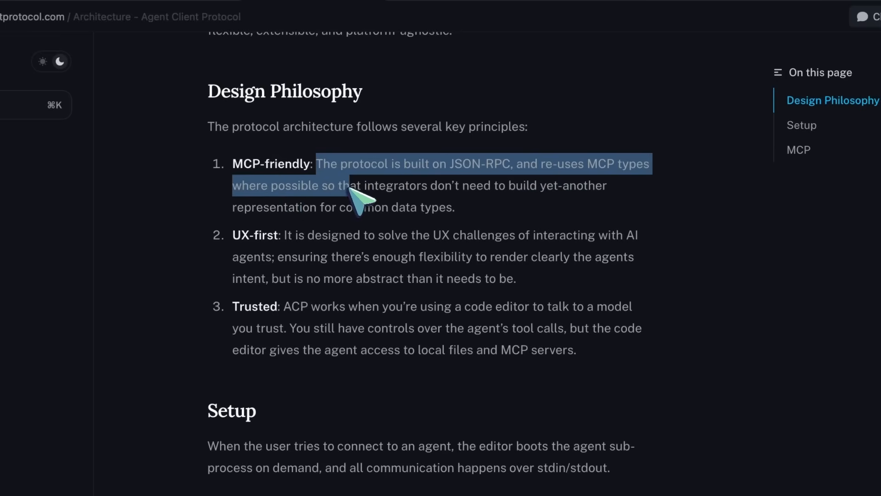
{"action": "left_click_drag", "start_coordinate": [351, 186], "coordinate": [427, 207]}
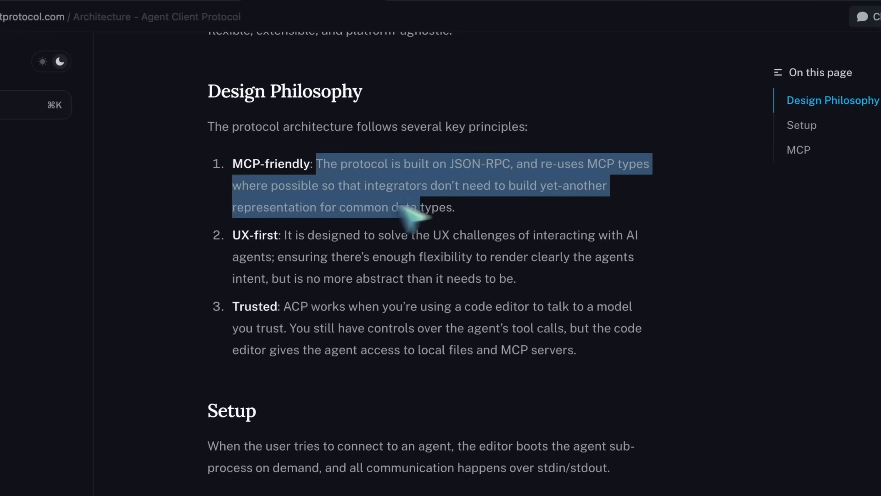
{"action": "scroll", "scroll_direction": "down", "scroll_amount": 3}
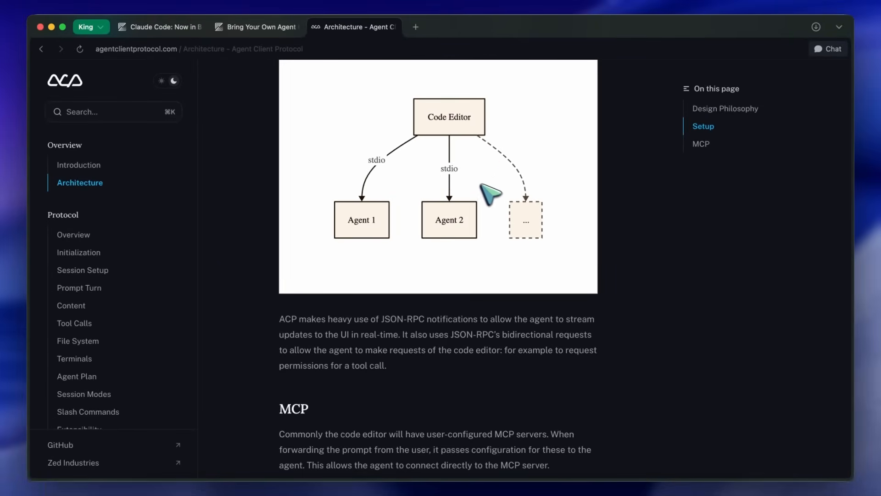
{"action": "mouse_move", "coordinate": [461, 188]}
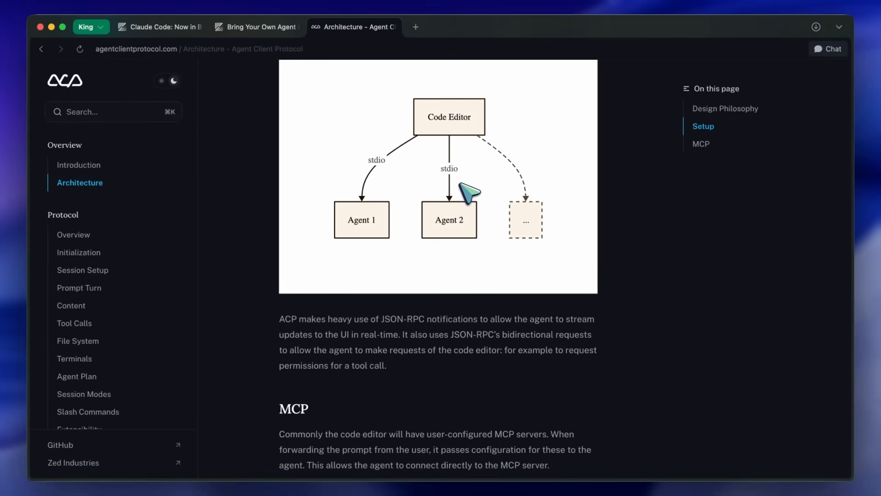
{"action": "scroll", "scroll_direction": "down", "scroll_amount": 3}
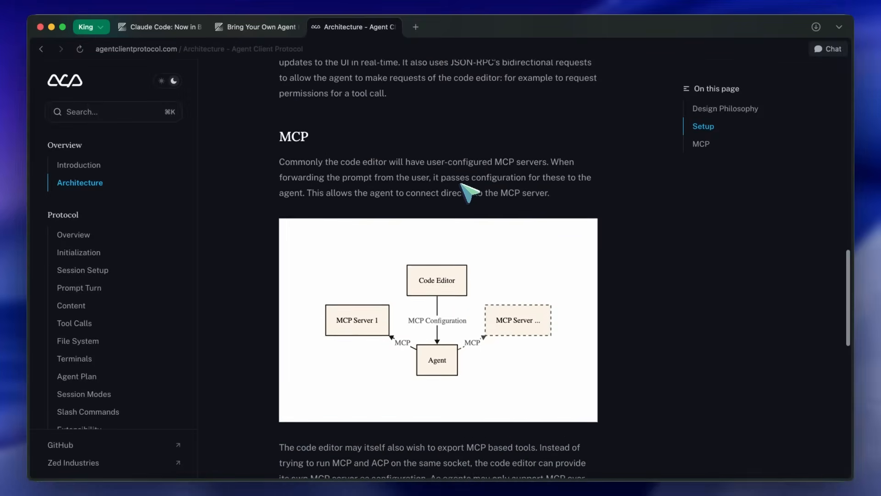
{"action": "scroll", "scroll_direction": "down", "scroll_amount": 3}
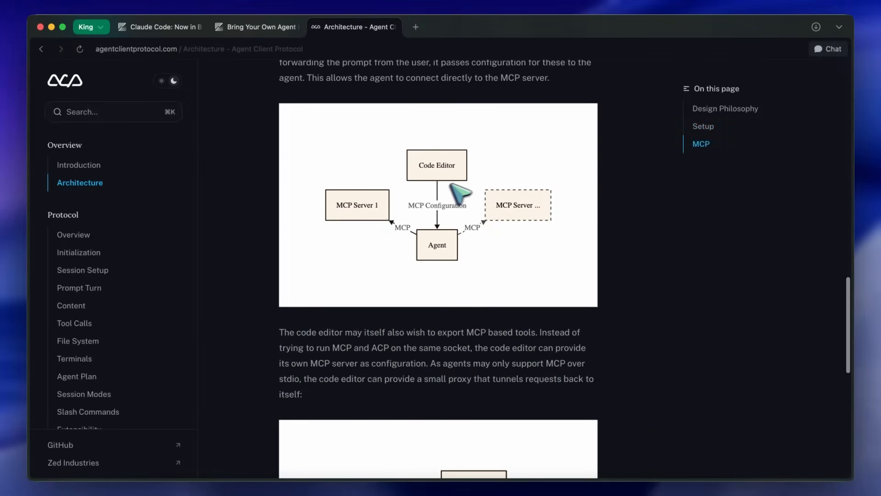
{"action": "scroll", "scroll_direction": "down", "scroll_amount": 3}
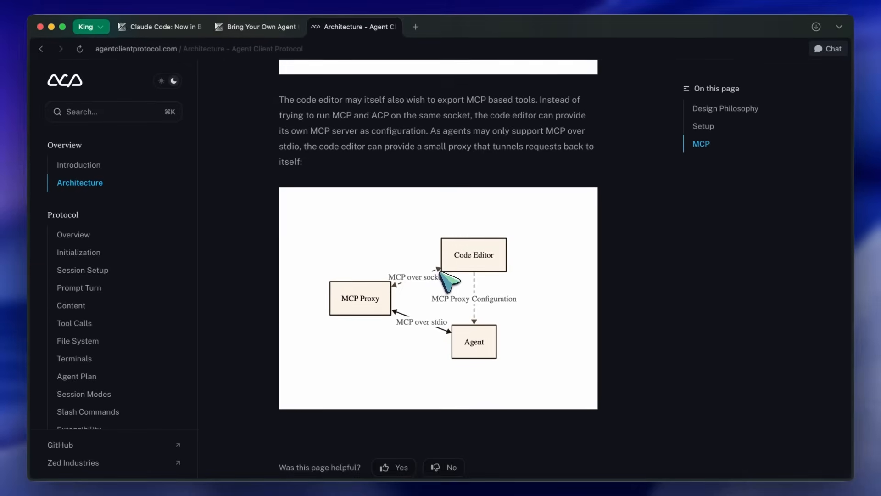
{"action": "mouse_move", "coordinate": [470, 283]}
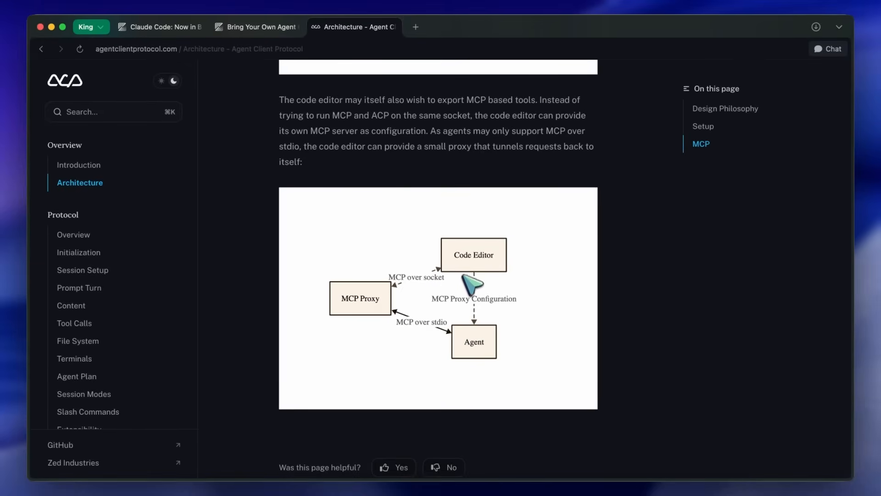
{"action": "mouse_move", "coordinate": [435, 345]}
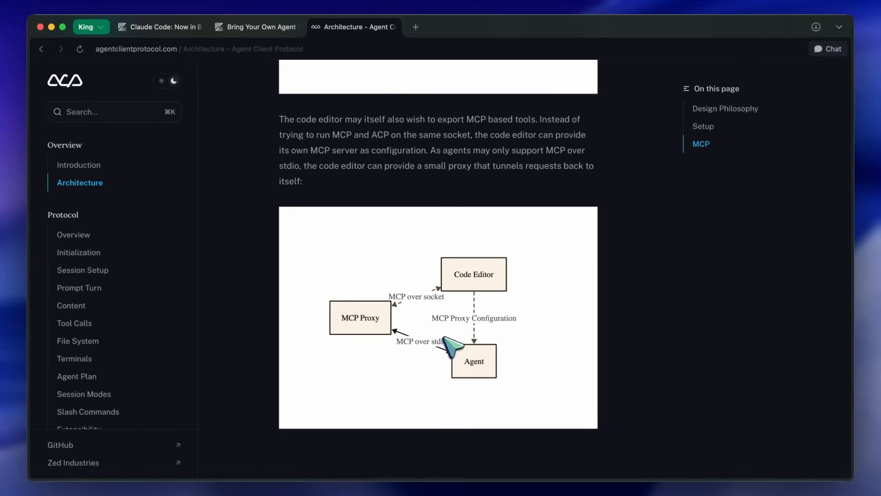
{"action": "mouse_move", "coordinate": [448, 380]}
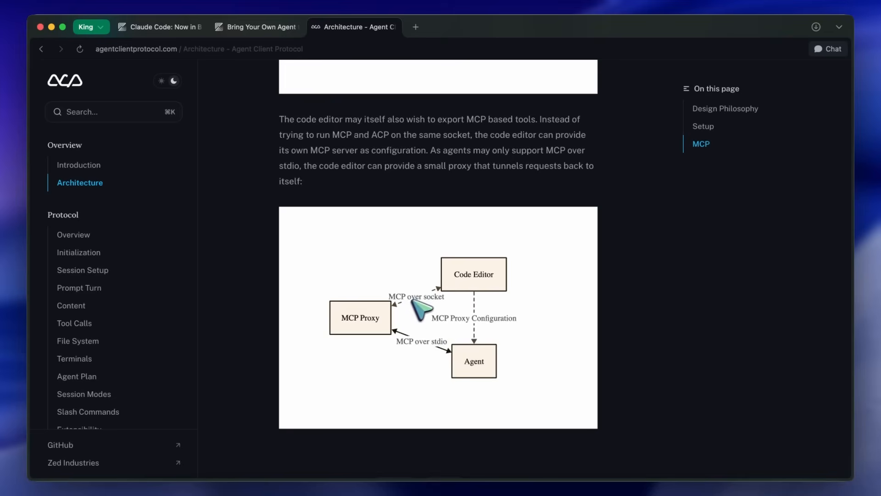
{"action": "mouse_move", "coordinate": [411, 317]}
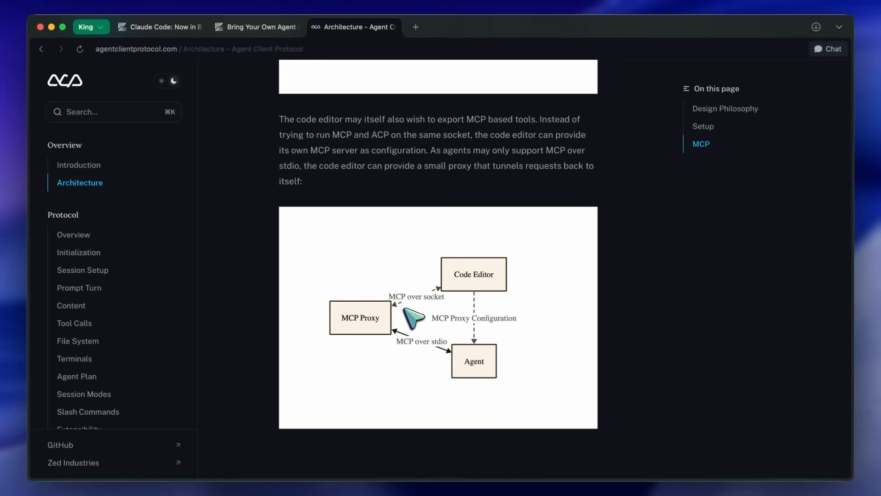
{"action": "mouse_move", "coordinate": [434, 327]}
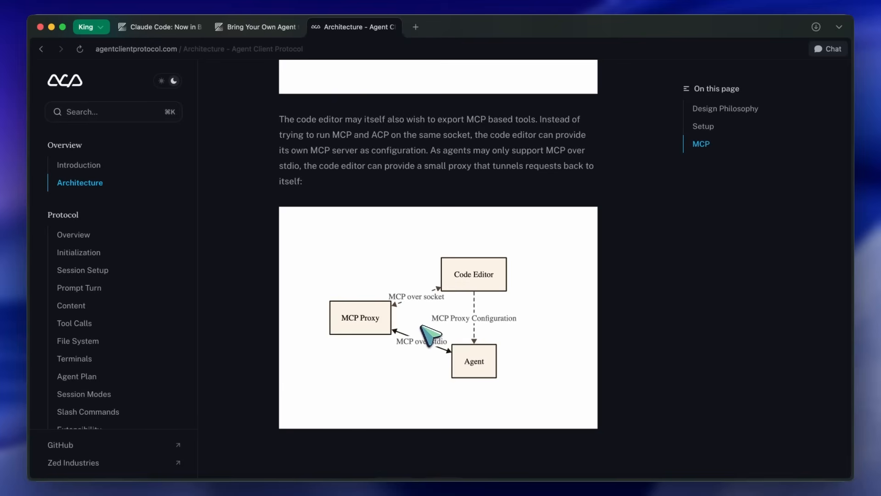
{"action": "mouse_move", "coordinate": [445, 303]}
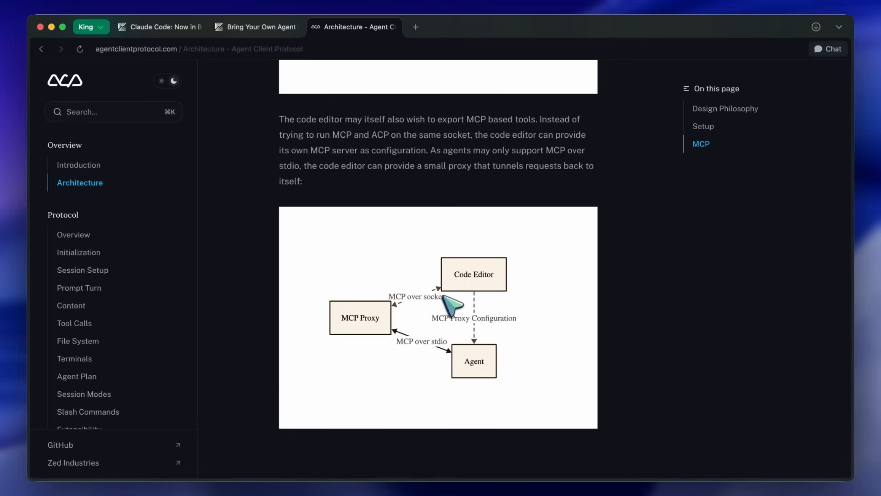
{"action": "mouse_move", "coordinate": [441, 325]}
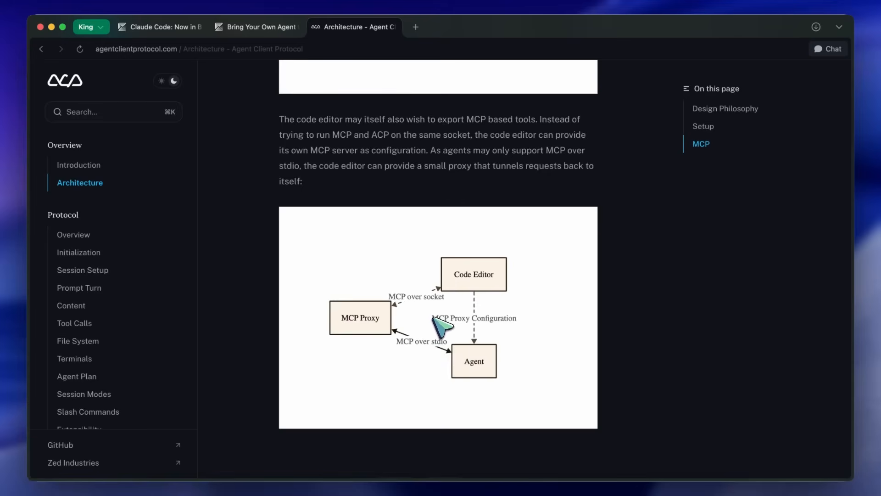
{"action": "mouse_move", "coordinate": [384, 262]}
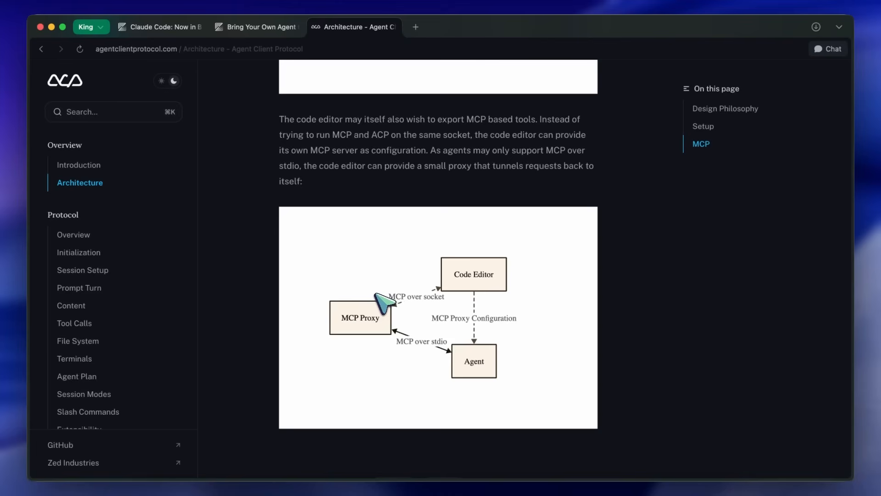
{"action": "mouse_move", "coordinate": [388, 311]}
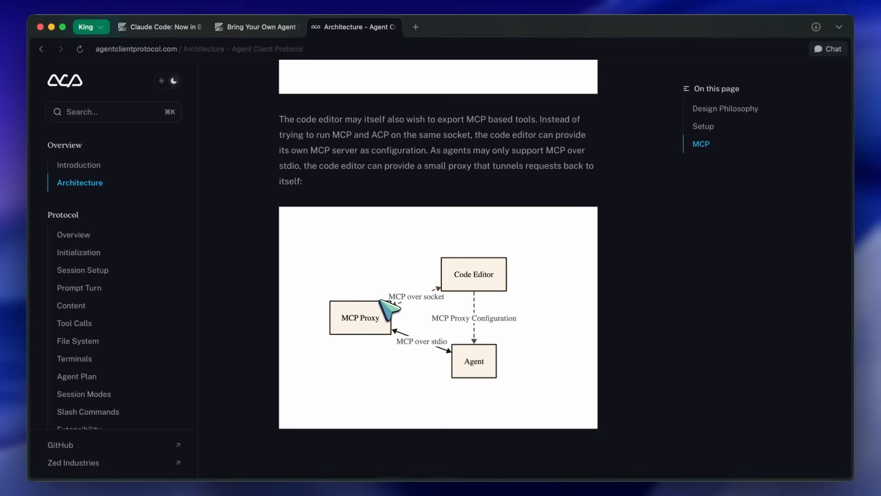
{"action": "mouse_move", "coordinate": [364, 281]}
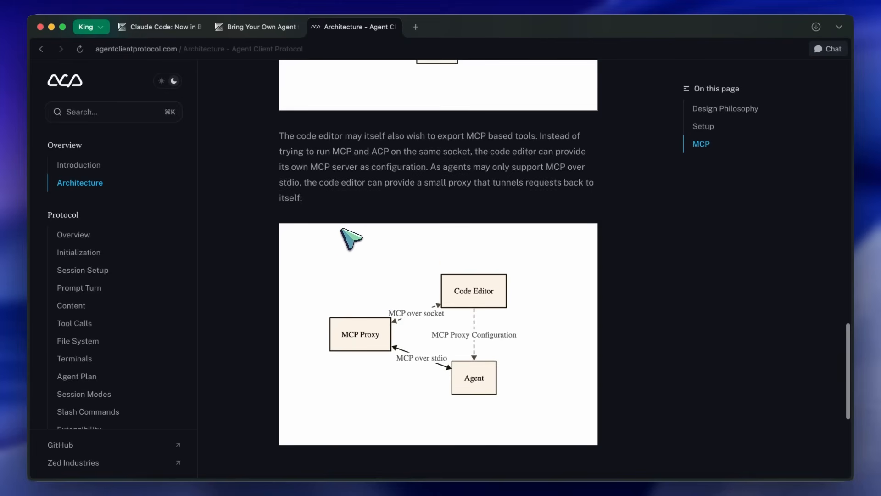
{"action": "mouse_move", "coordinate": [356, 192]}
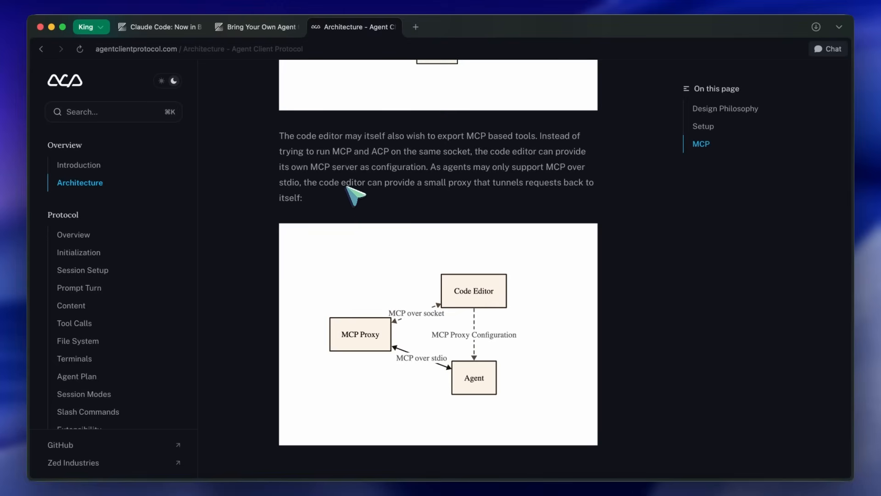
{"action": "mouse_move", "coordinate": [398, 337]}
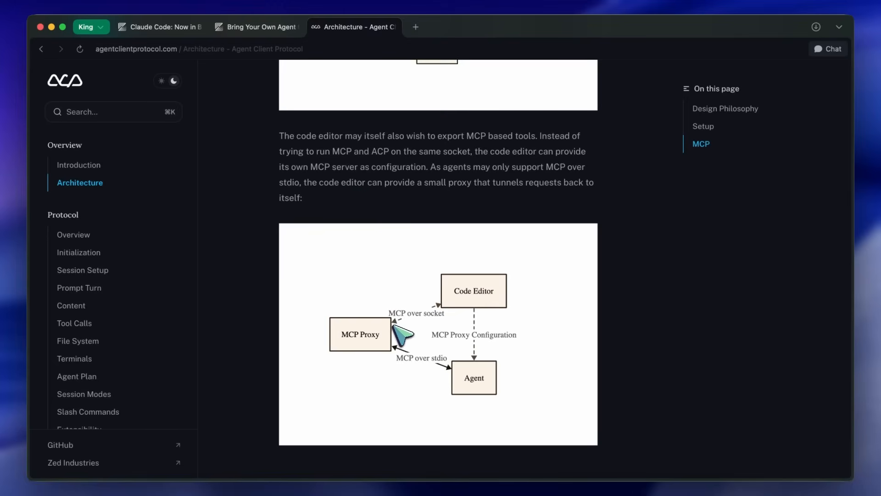
{"action": "mouse_move", "coordinate": [391, 351]}
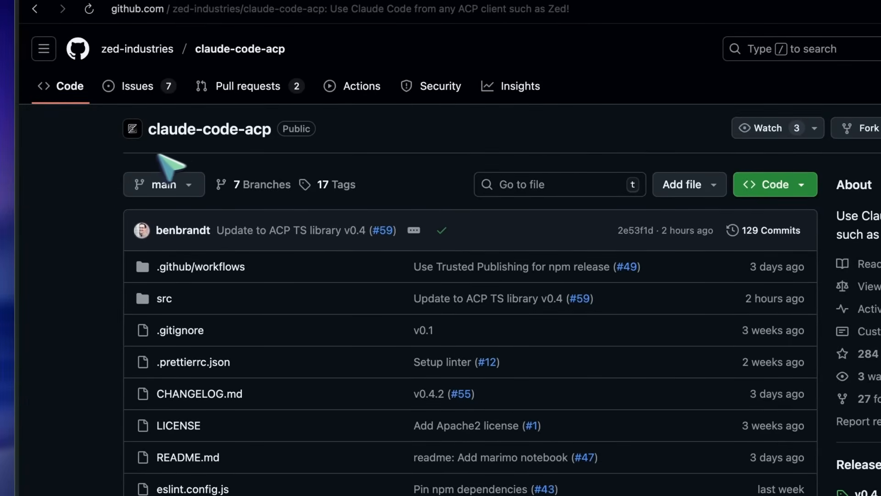
{"action": "mouse_move", "coordinate": [216, 159]}
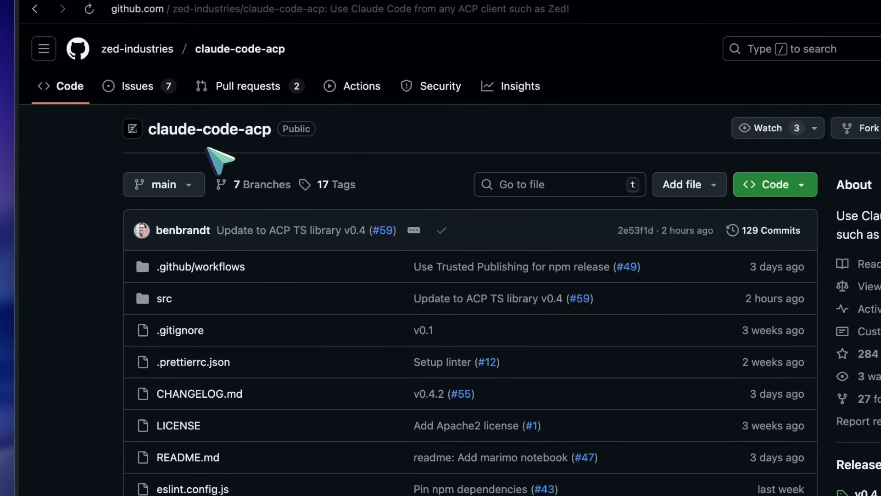
Step: Scroll the claude-code-acp README down to its Installation section
{"action": "scroll", "scroll_direction": "down", "scroll_amount": 3}
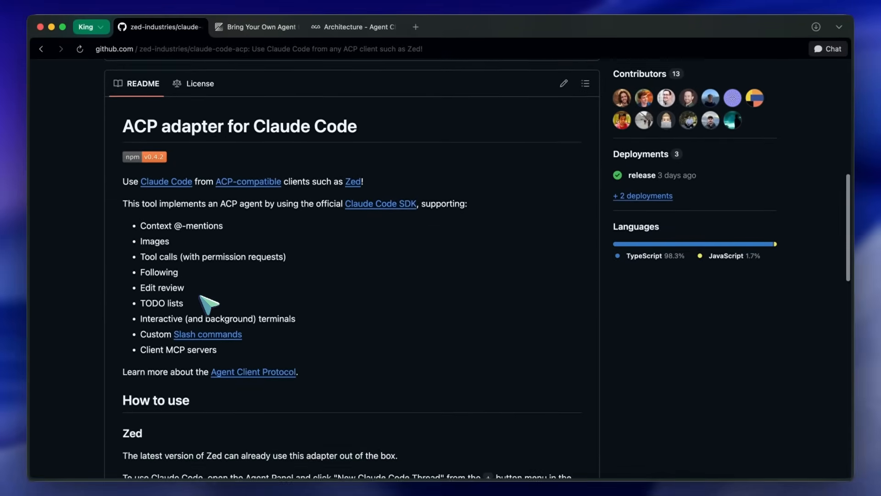
{"action": "scroll", "scroll_direction": "down", "scroll_amount": 3}
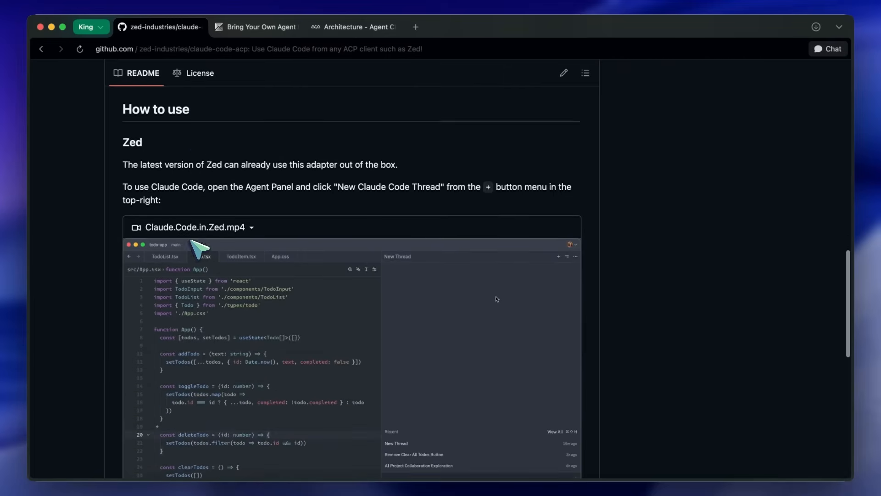
{"action": "scroll", "scroll_direction": "down", "scroll_amount": 3}
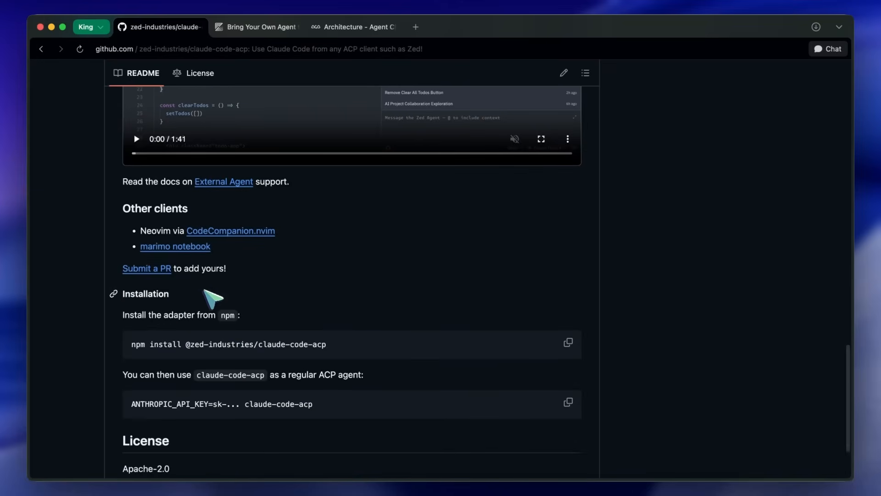
{"action": "scroll", "scroll_direction": "down", "scroll_amount": 3}
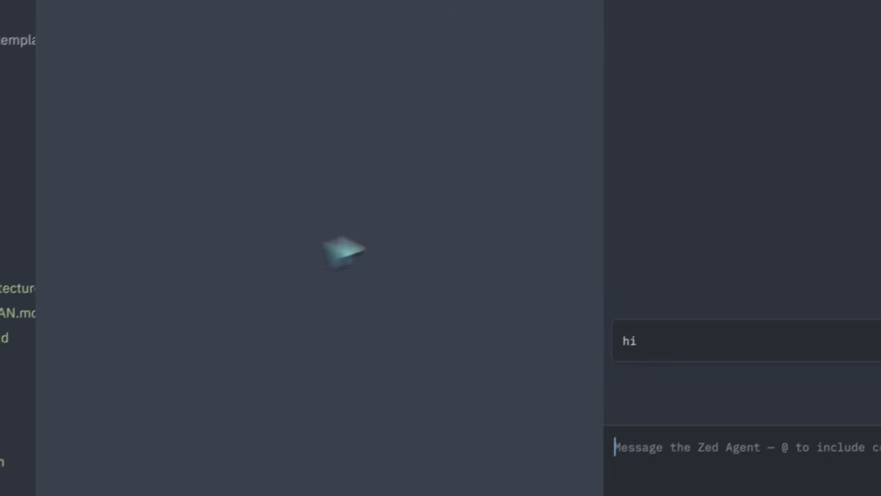
Step: Start a new Claude Code thread and try '@' and '/' to preview context options
{"action": "left_click", "coordinate": [804, 40]}
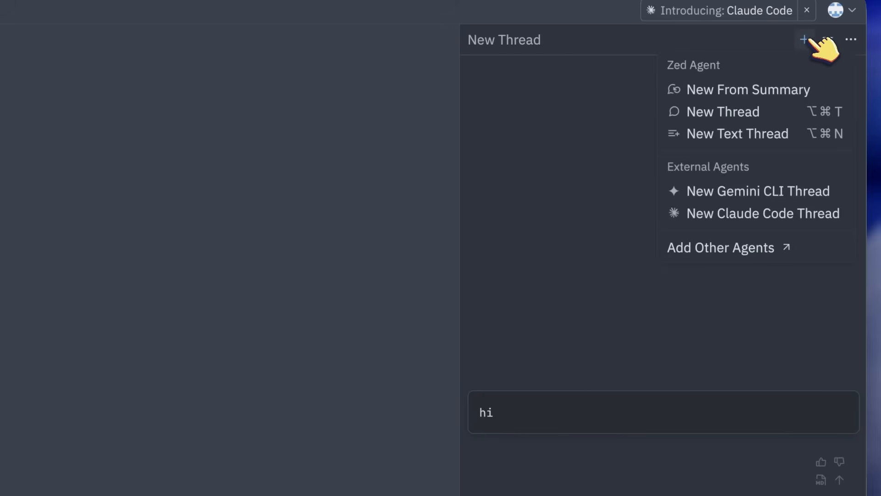
{"action": "mouse_move", "coordinate": [783, 213]}
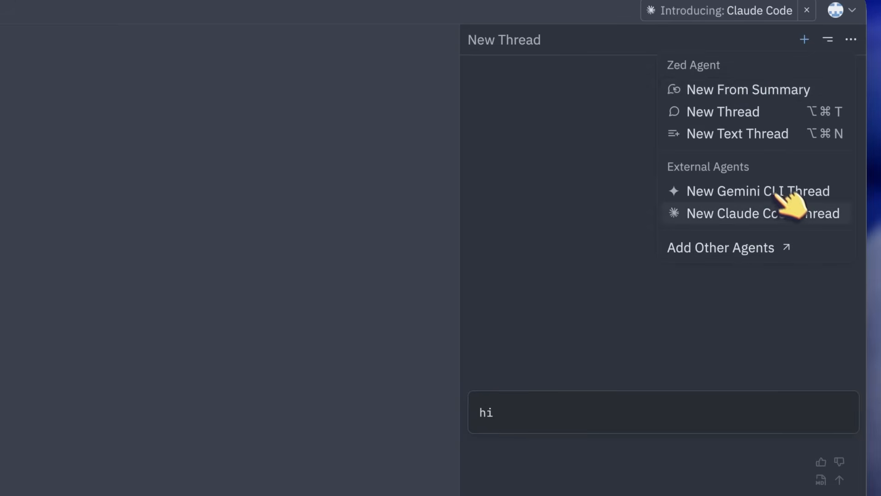
{"action": "left_click", "coordinate": [757, 214]}
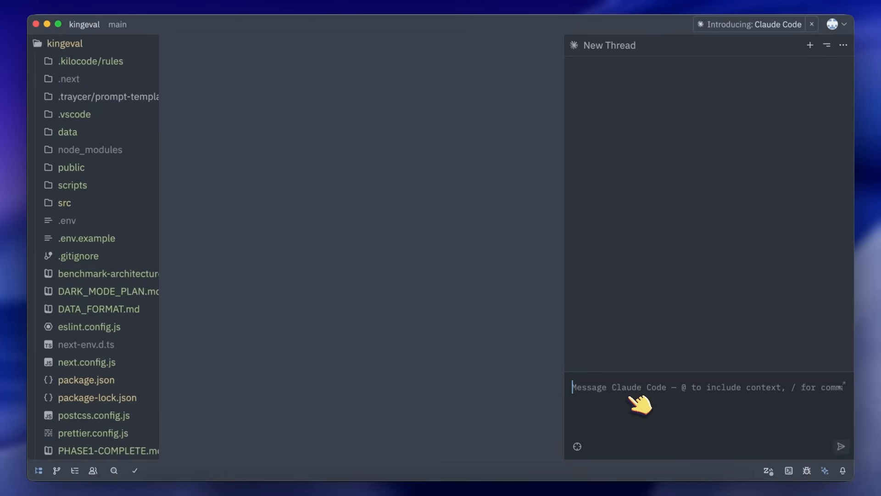
{"action": "type", "text": "@"}
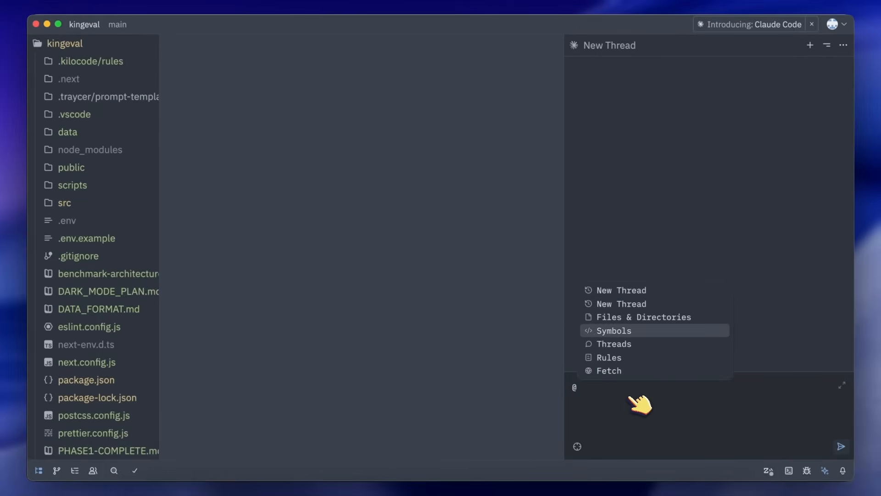
{"action": "type", "text": "/"}
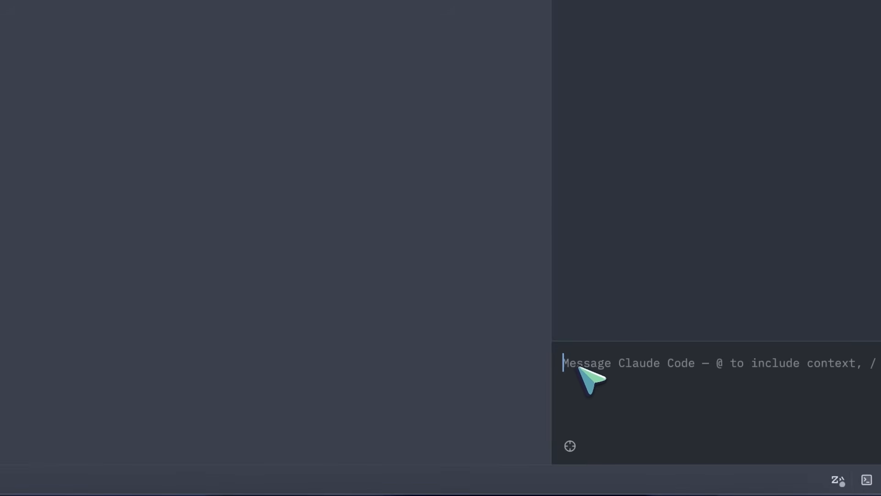
{"action": "mouse_move", "coordinate": [570, 445]}
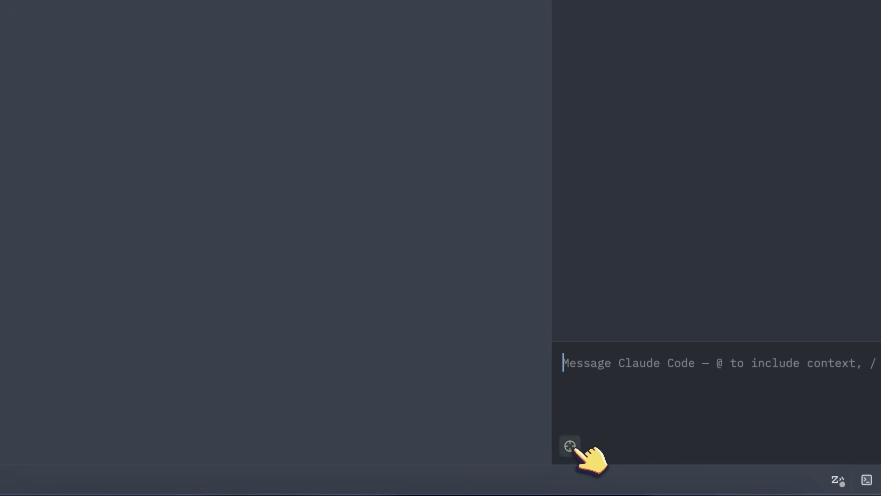
{"action": "mouse_move", "coordinate": [570, 444]}
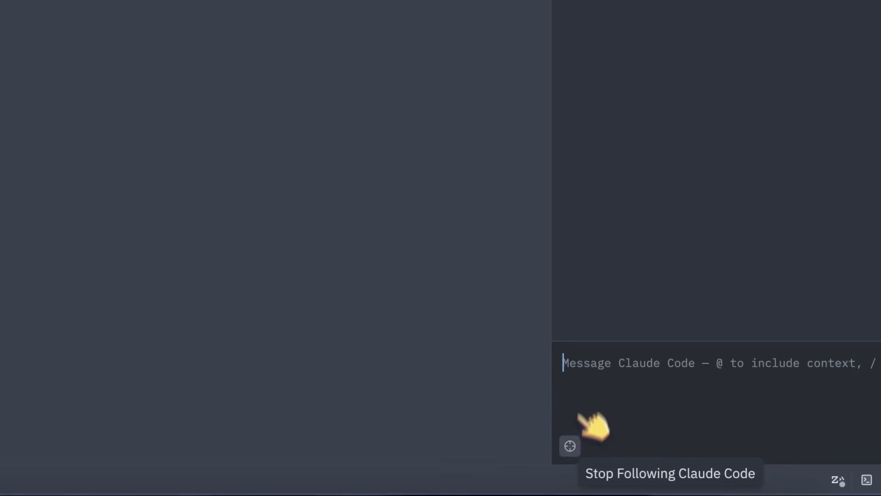
Step: Ask Claude Code 'What is this' about the open project
{"action": "type", "text": "What is this"}
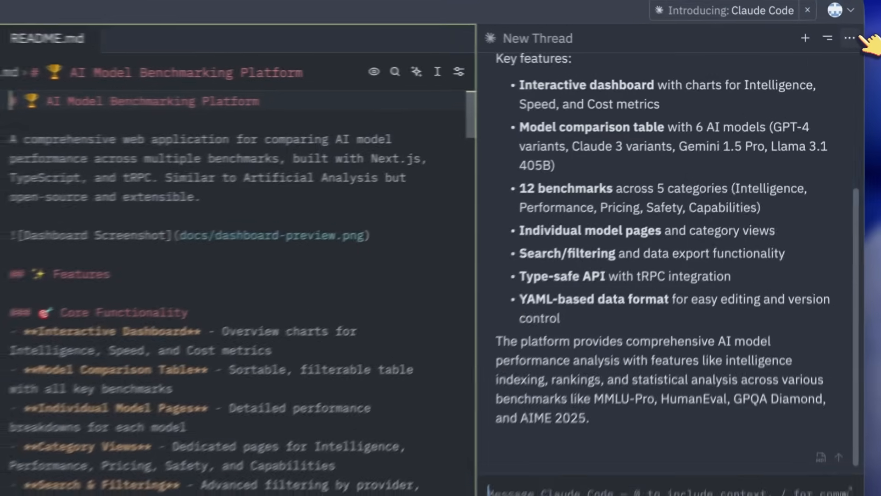
Step: From agent settings, add a 'your_agent' external agent template to settings.json
{"action": "left_click", "coordinate": [847, 37]}
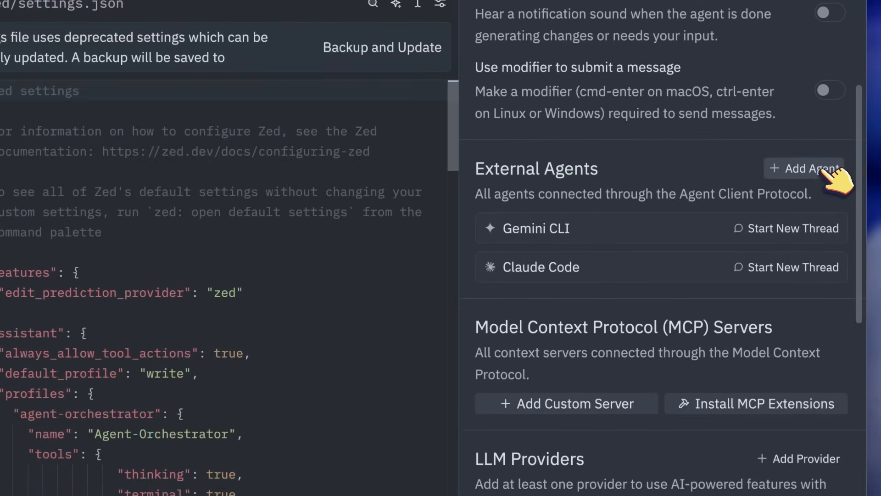
{"action": "left_click", "coordinate": [807, 168]}
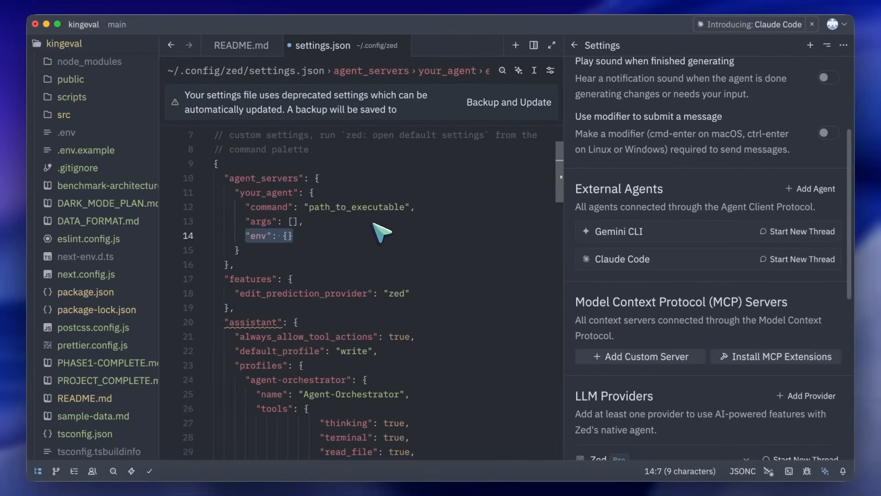
{"action": "left_click", "coordinate": [810, 44]}
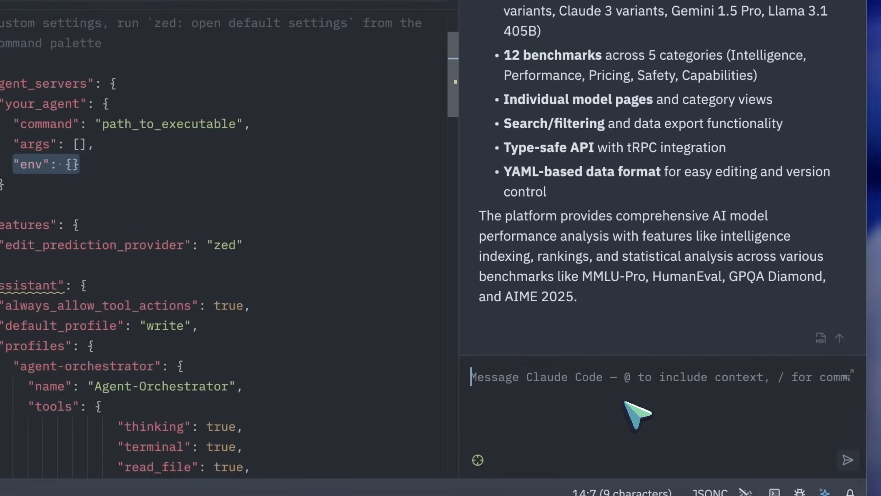
Step: Ask Claude Code to improve the README, then review the rewritten KingEval README.md
{"action": "type", "text": "Can you ma"}
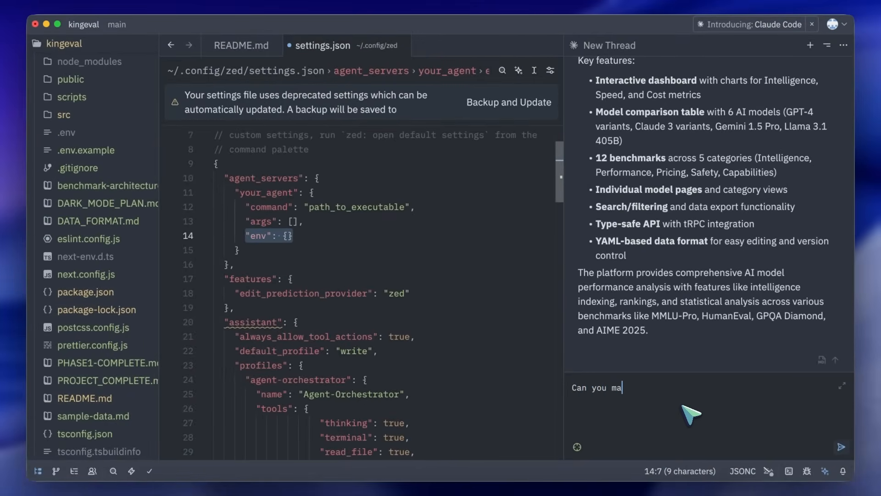
{"action": "type", "text": "k"}
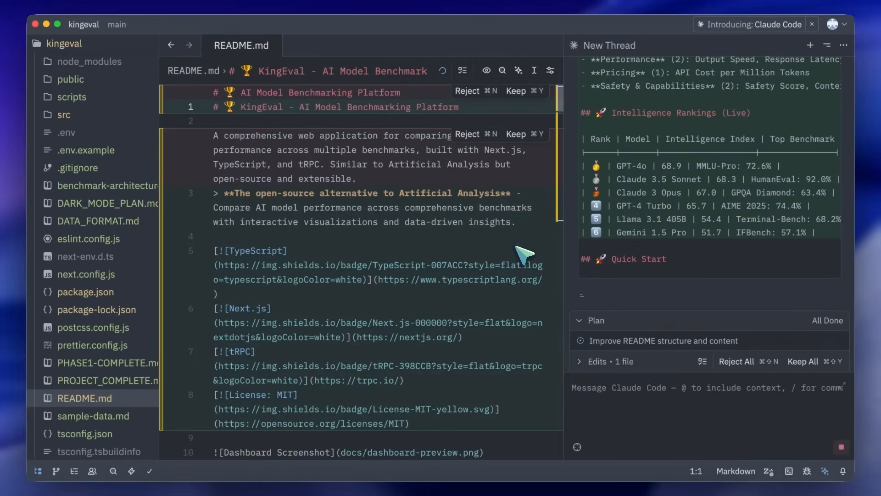
{"action": "mouse_move", "coordinate": [517, 135]}
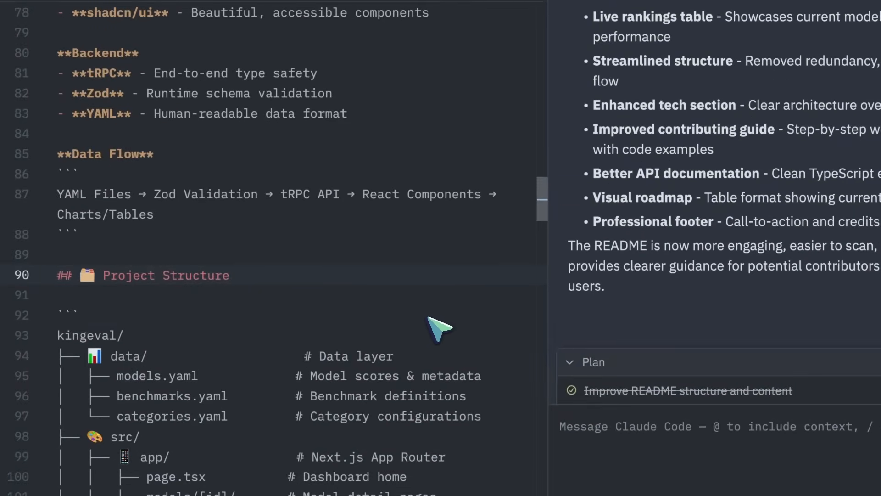
{"action": "scroll", "scroll_direction": "down", "scroll_amount": 3}
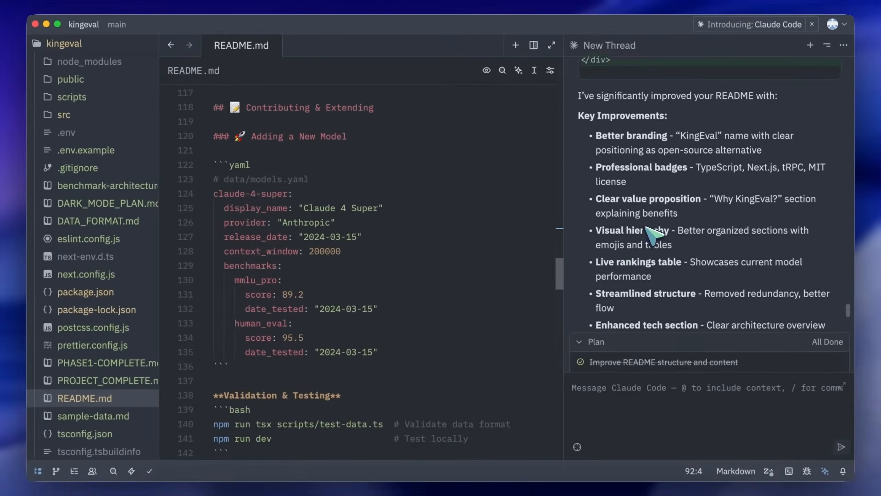
{"action": "scroll", "scroll_direction": "down", "scroll_amount": 3}
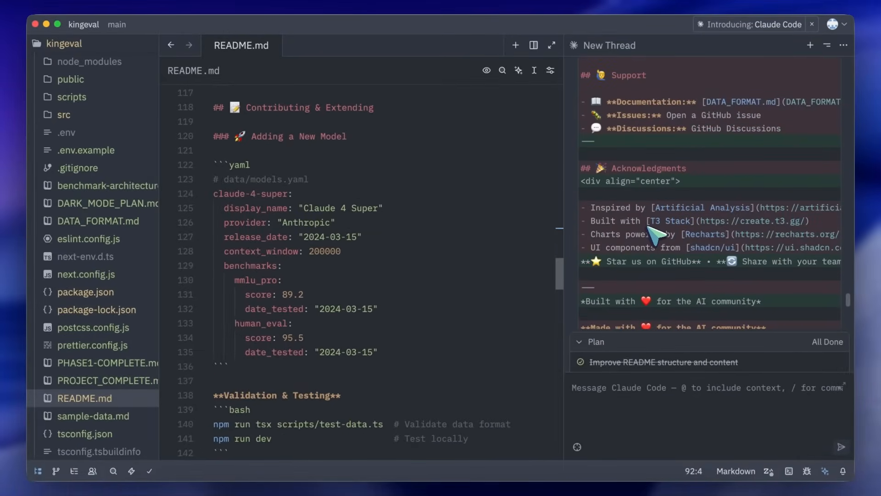
{"action": "scroll", "scroll_direction": "down", "scroll_amount": 3}
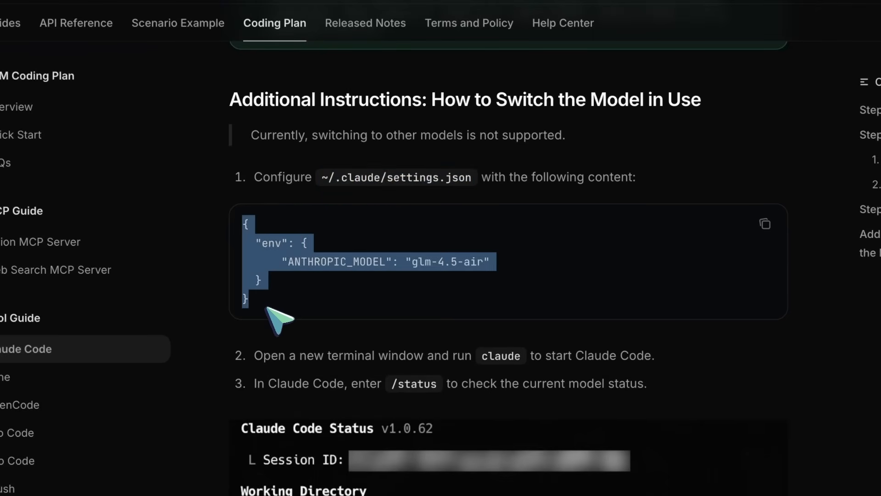
{"action": "mouse_move", "coordinate": [498, 362]}
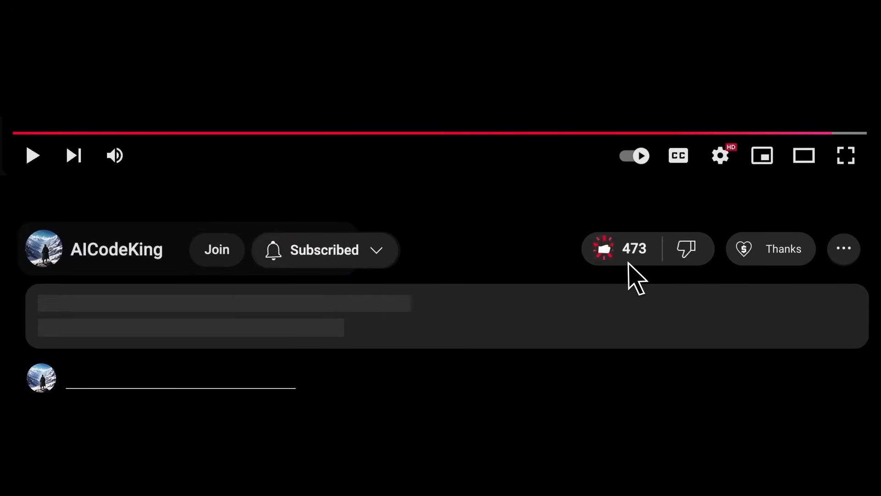
Step: View the Super Thanks option, then the channel's Bronze-to-Diamond membership tiers
{"action": "left_click", "coordinate": [771, 248]}
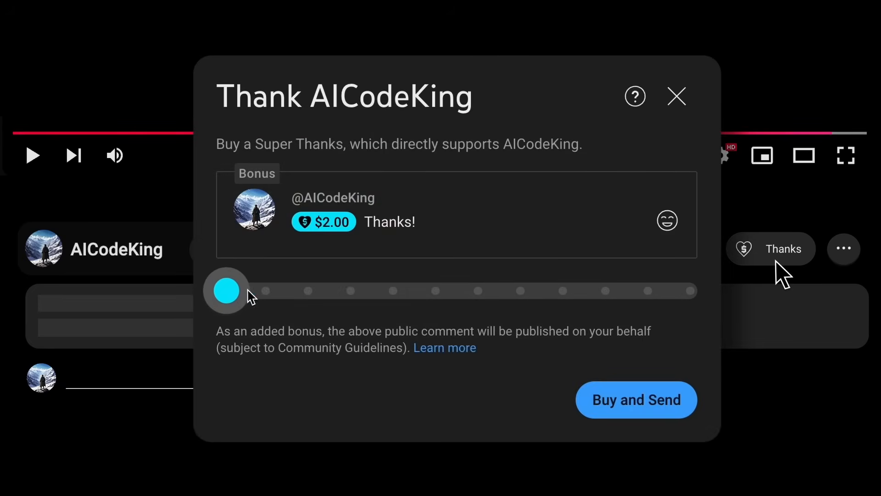
{"action": "left_click", "coordinate": [217, 249]}
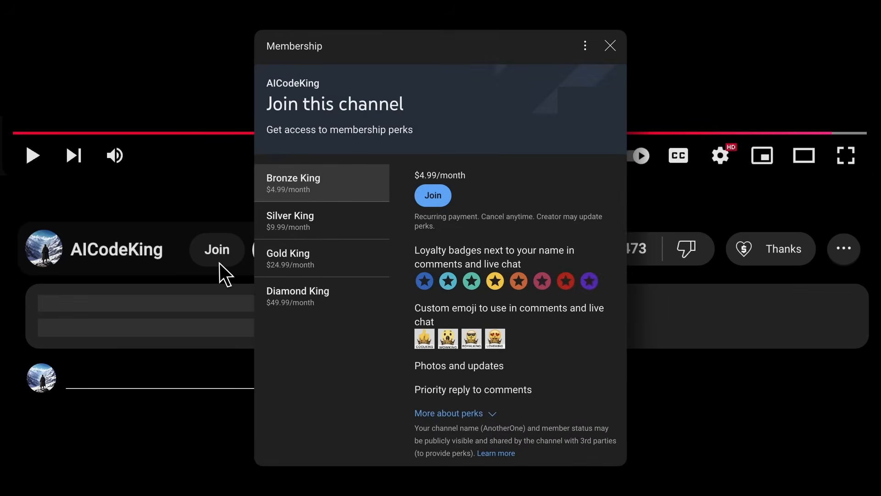